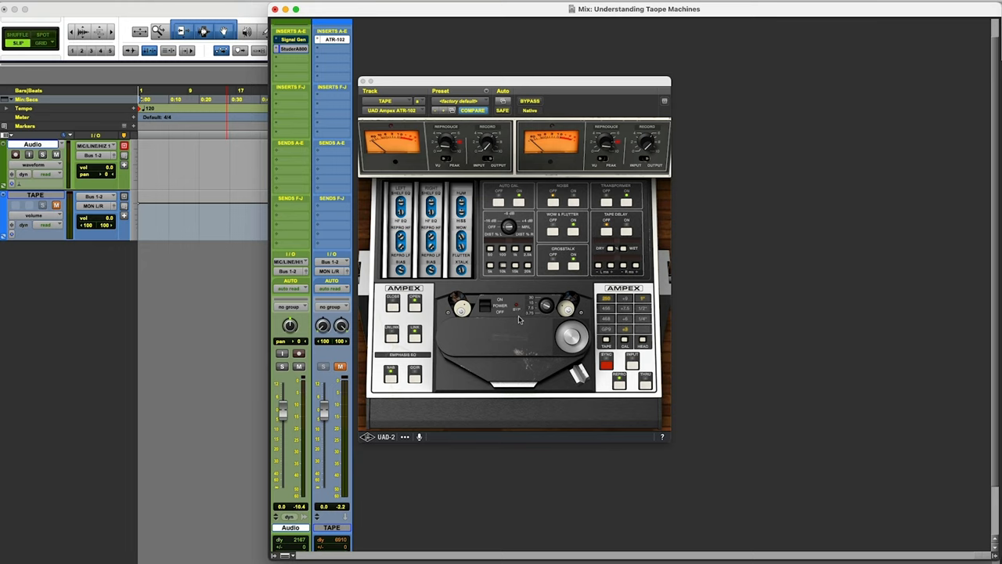
pyautogui.moveTo(515, 321)
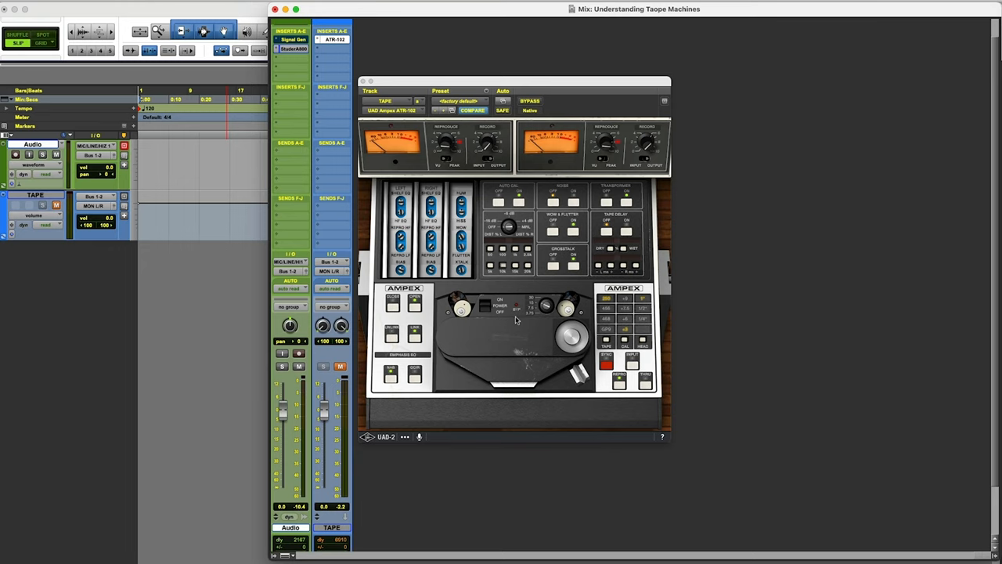
pyautogui.moveTo(492, 320)
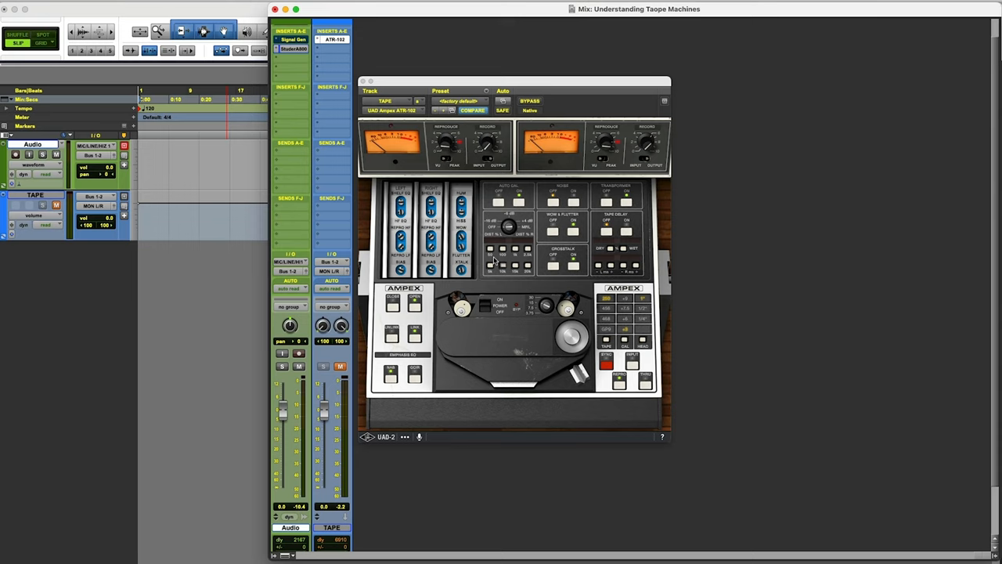
pyautogui.moveTo(504, 323)
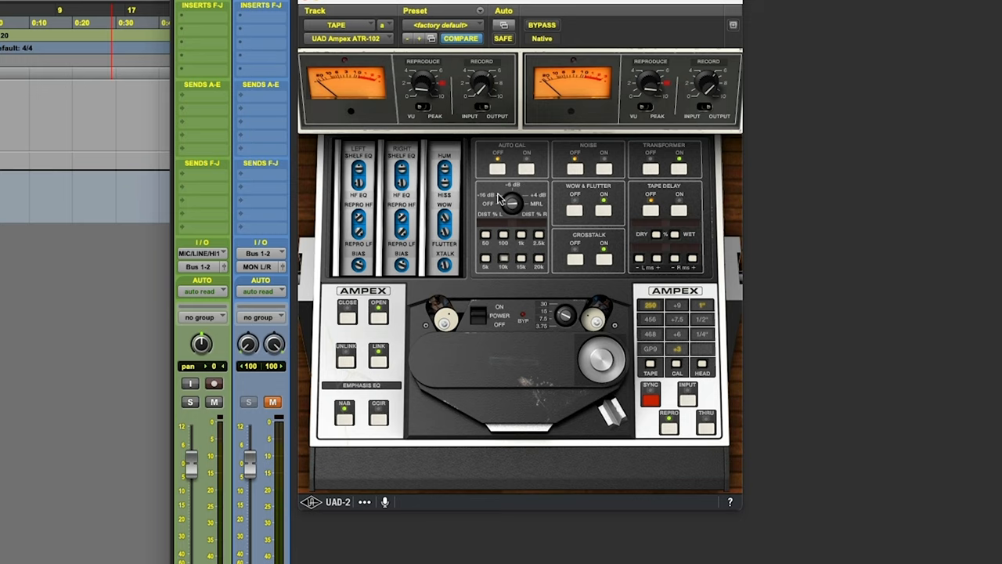
pyautogui.moveTo(509, 207)
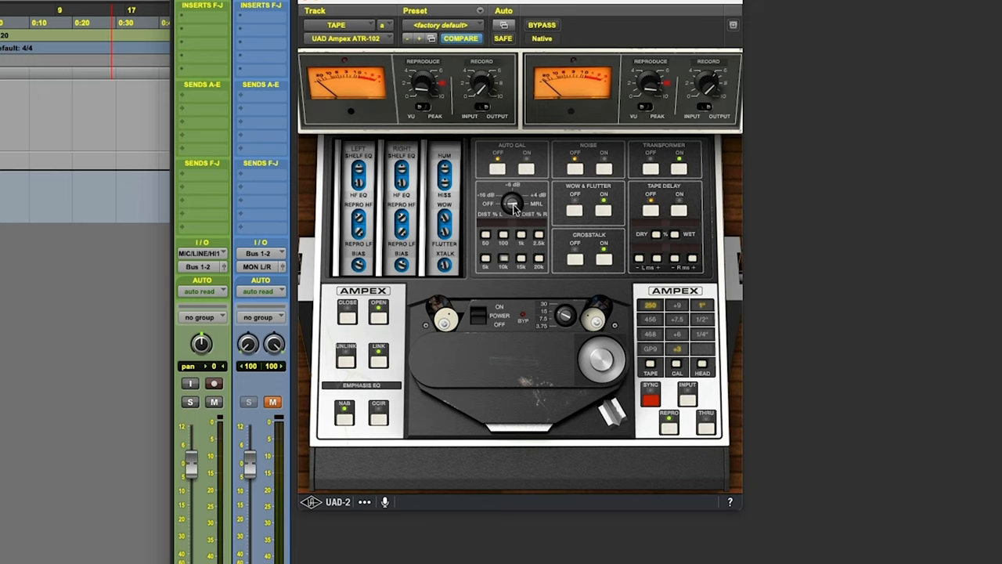
pyautogui.moveTo(532, 213)
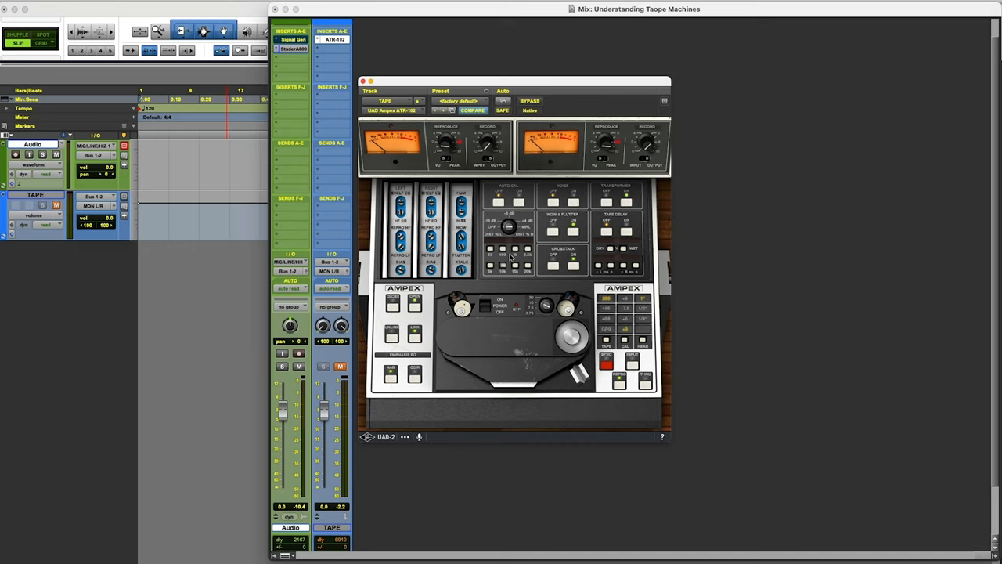
pyautogui.moveTo(410, 316)
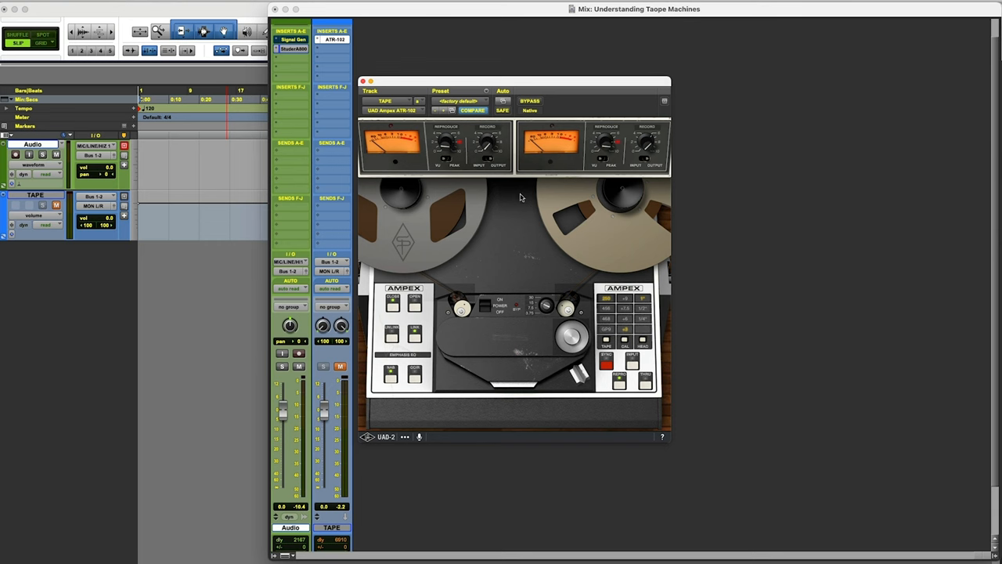
# Step: Toggle the ATR-102 back to its calibration electronics panel instead of the tape reels
pyautogui.click(411, 304)
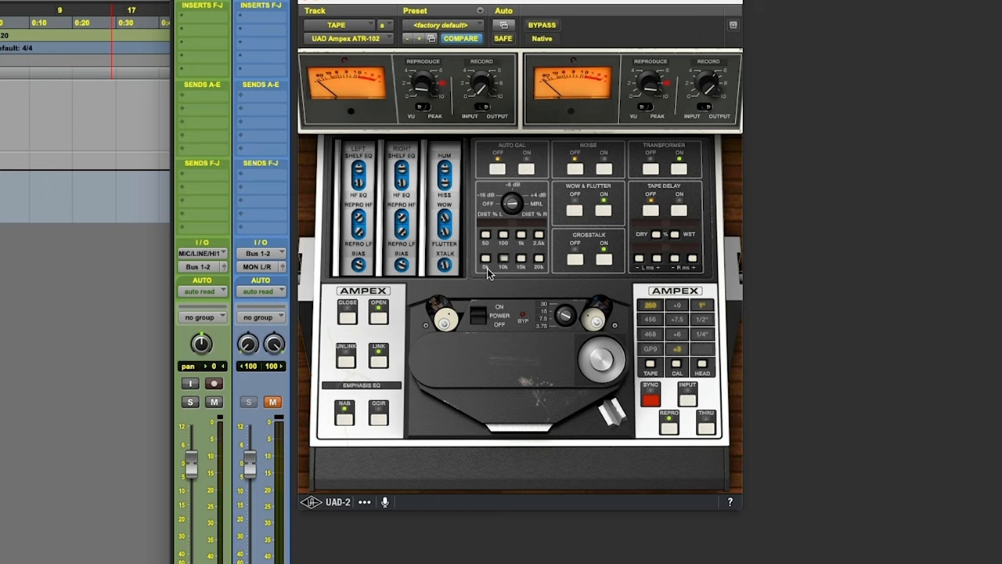
pyautogui.moveTo(491, 266)
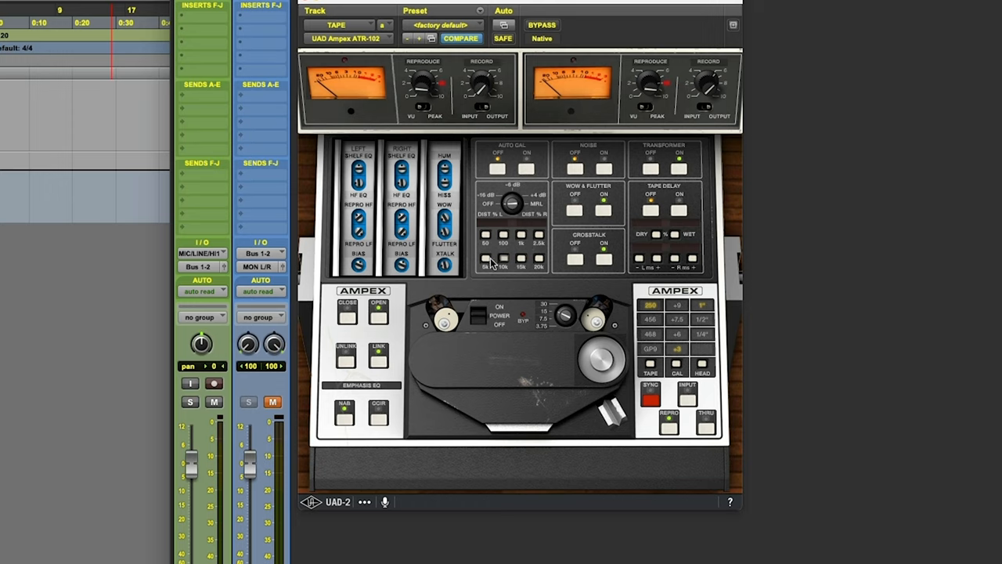
pyautogui.moveTo(551, 242)
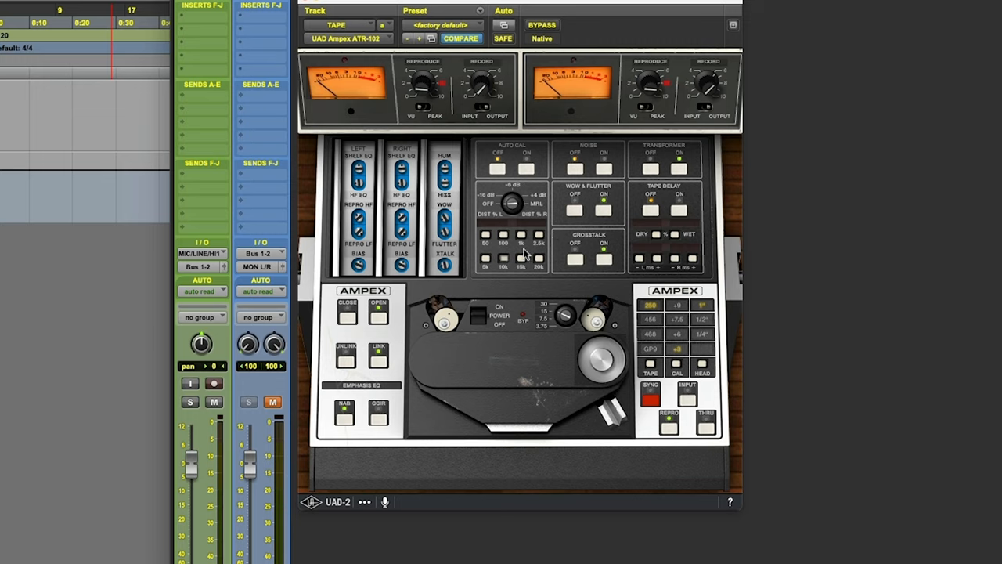
pyautogui.moveTo(501, 273)
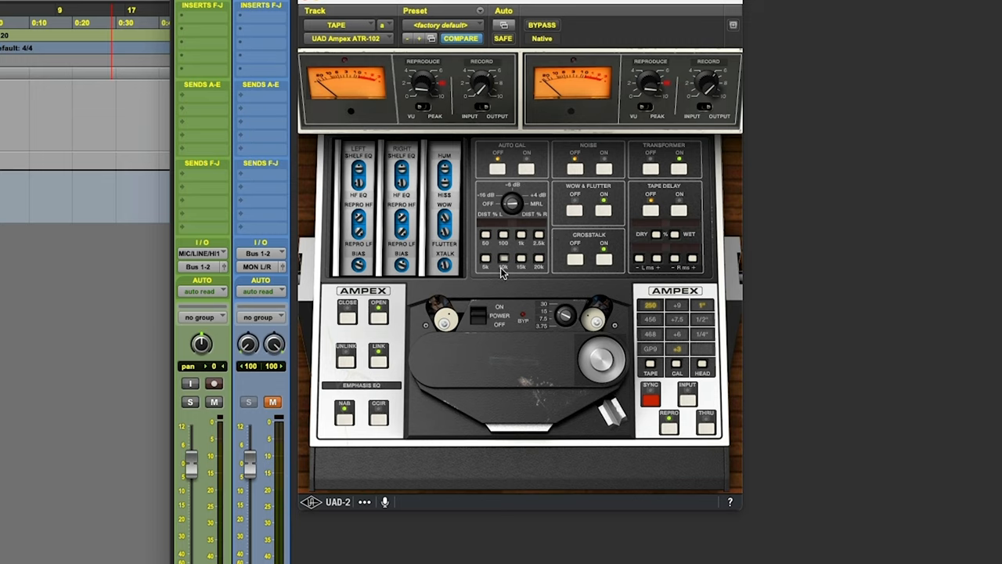
pyautogui.moveTo(513, 257)
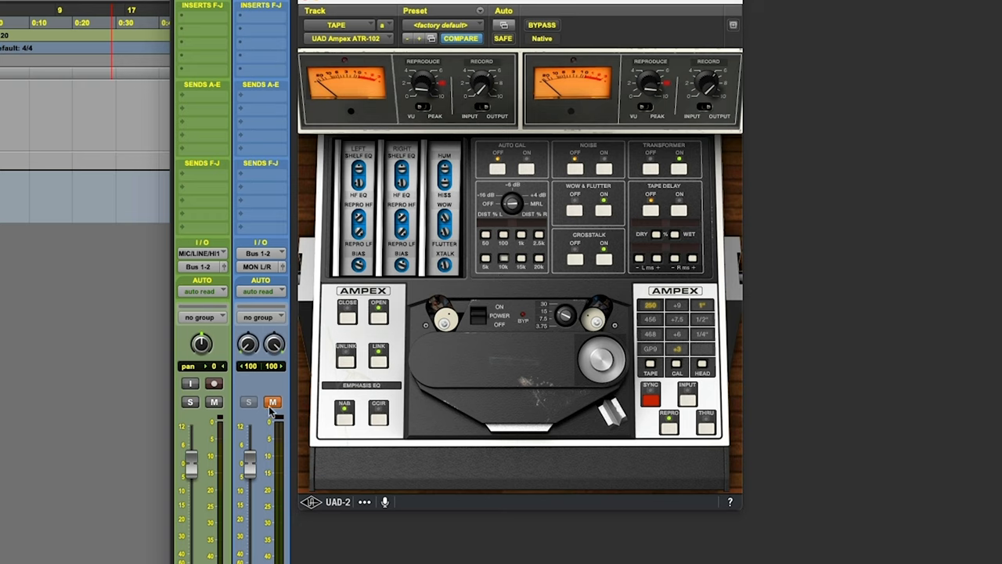
pyautogui.moveTo(272, 404)
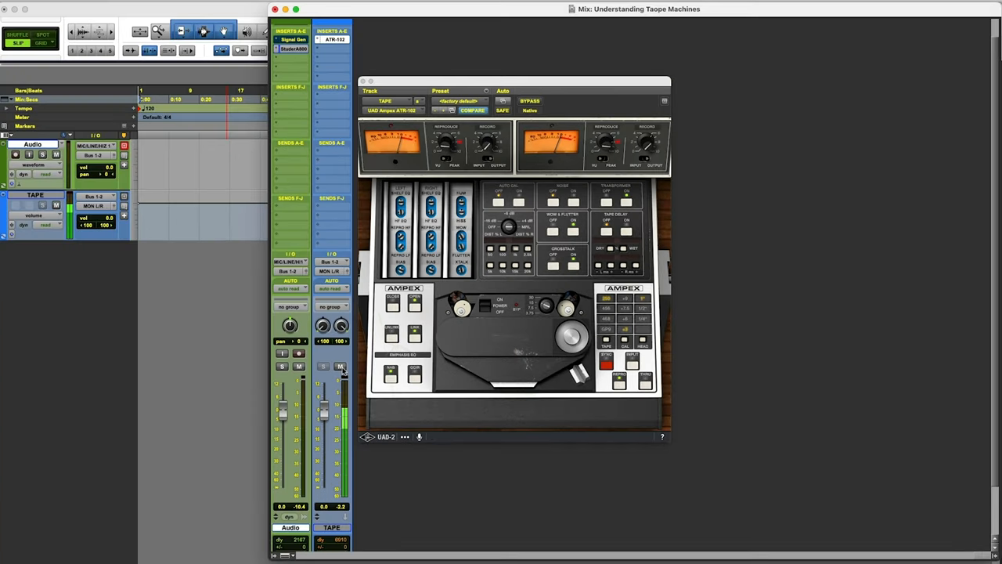
pyautogui.click(339, 367)
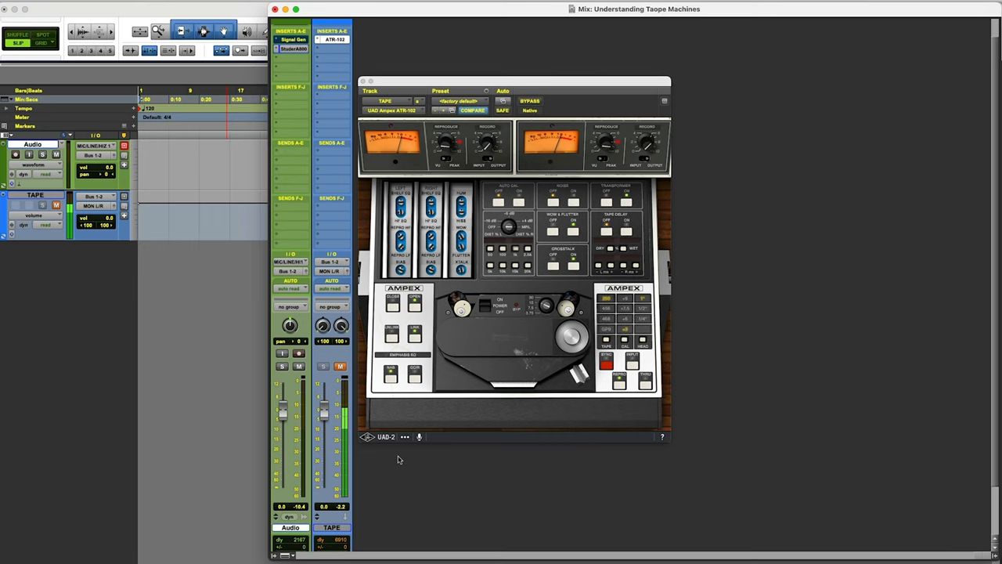
pyautogui.moveTo(507, 329)
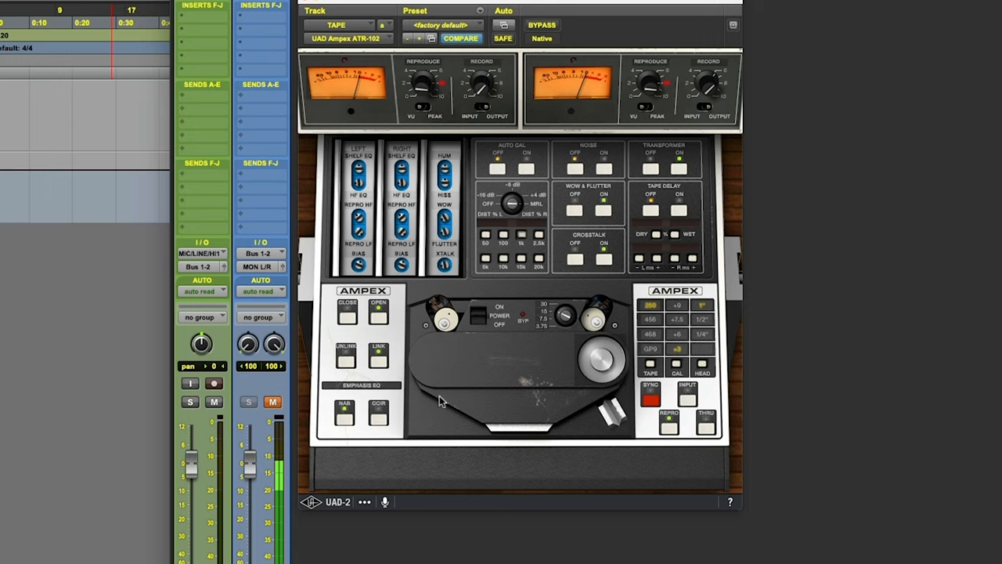
pyautogui.moveTo(542, 322)
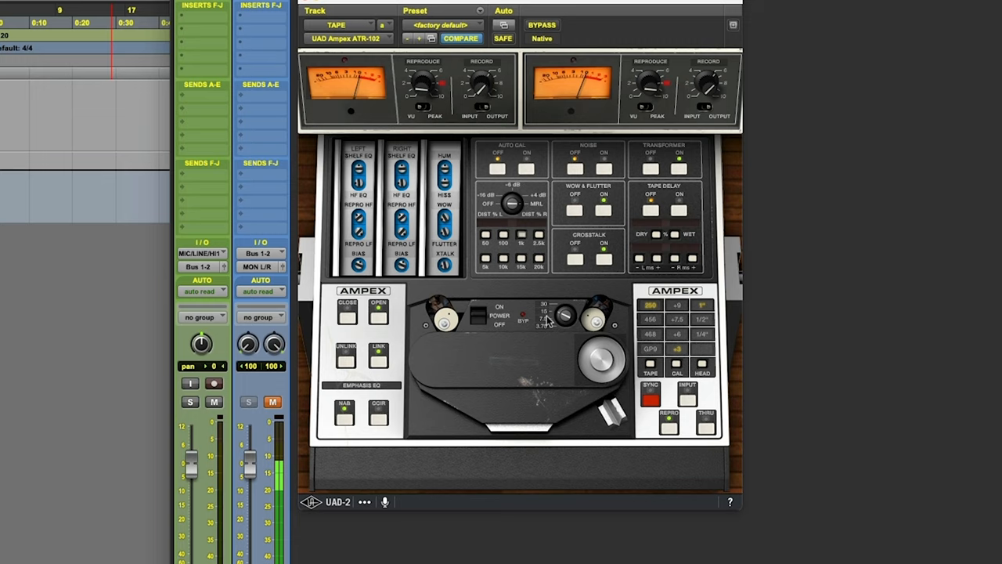
pyautogui.moveTo(548, 310)
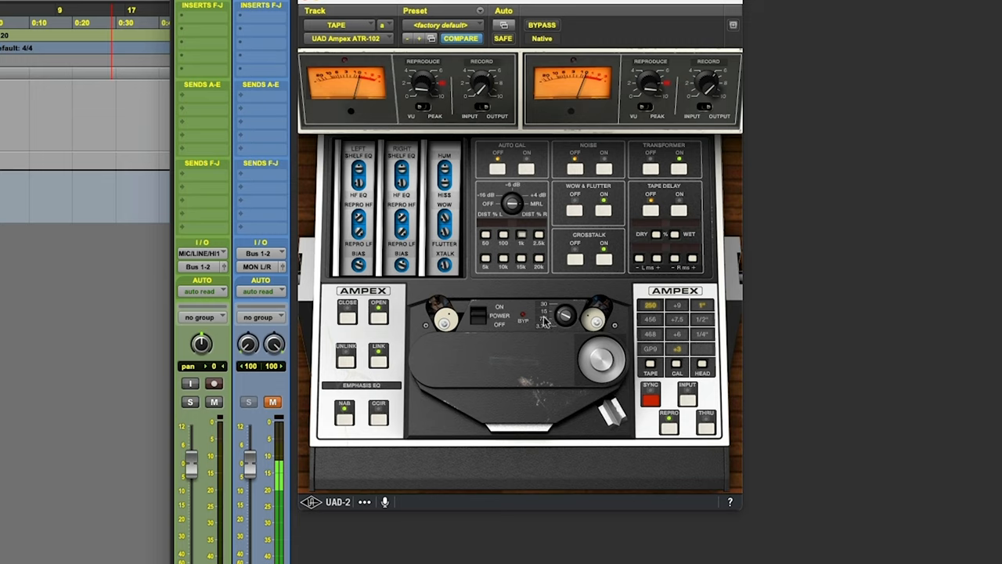
pyautogui.moveTo(539, 341)
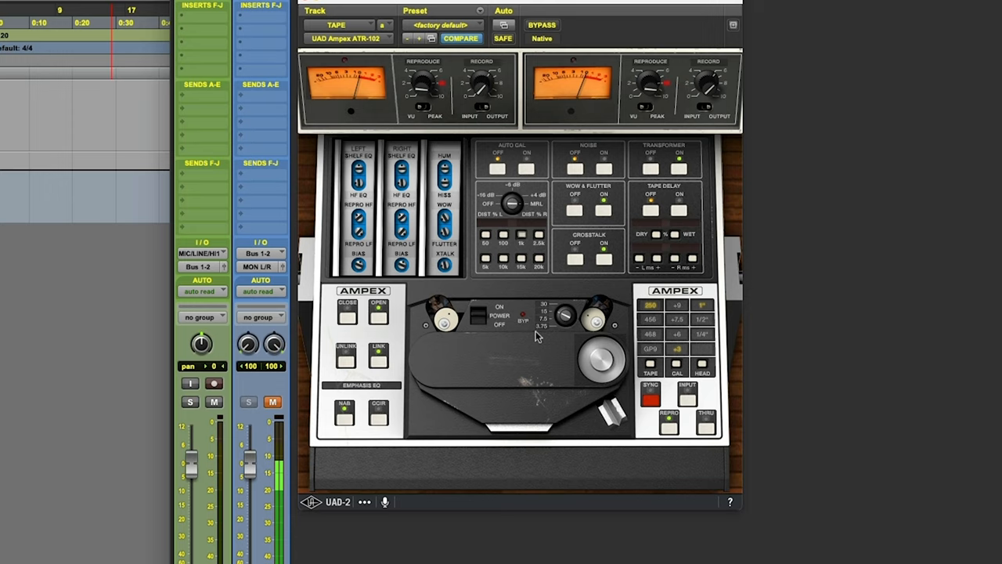
pyautogui.moveTo(535, 354)
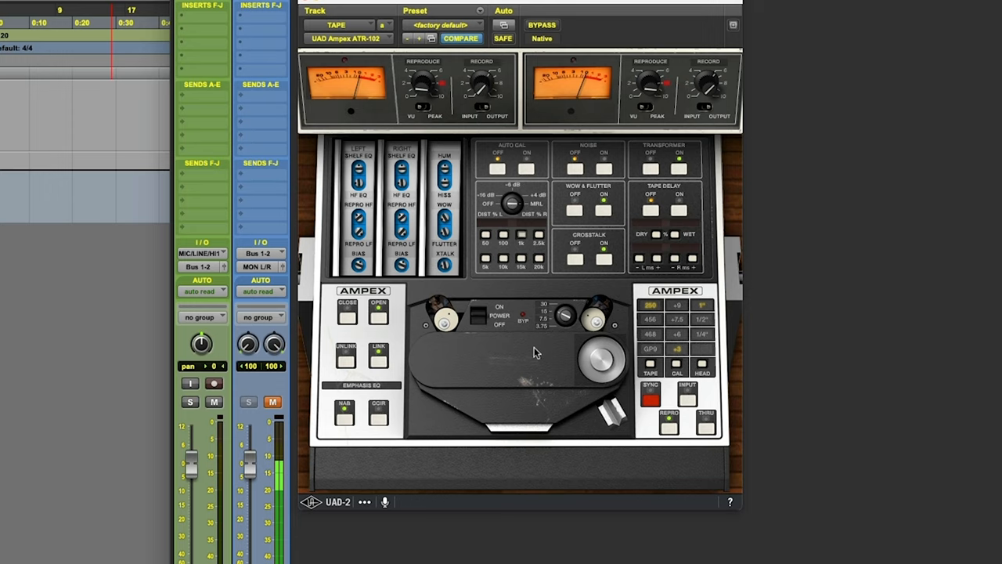
pyautogui.moveTo(495, 357)
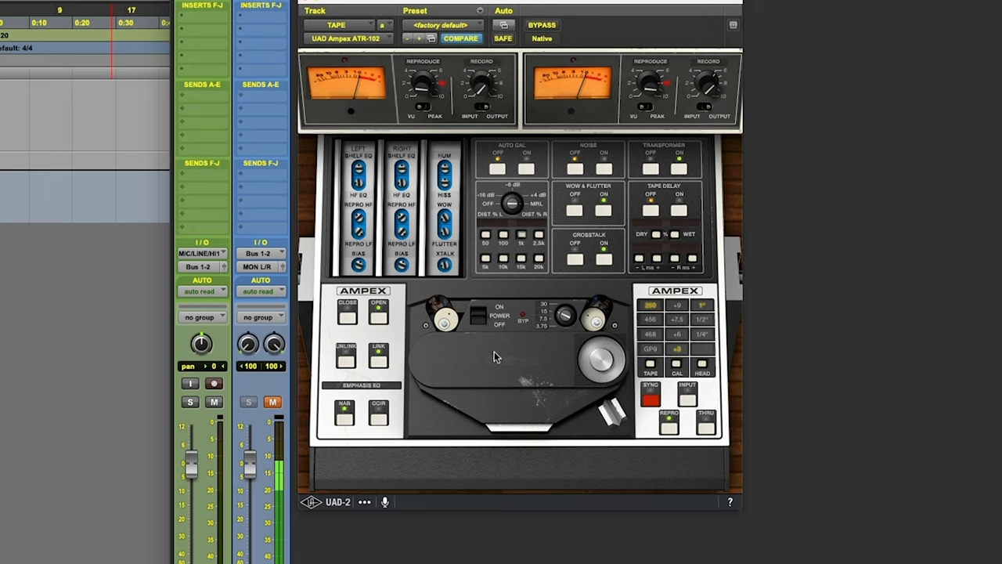
pyautogui.moveTo(494, 354)
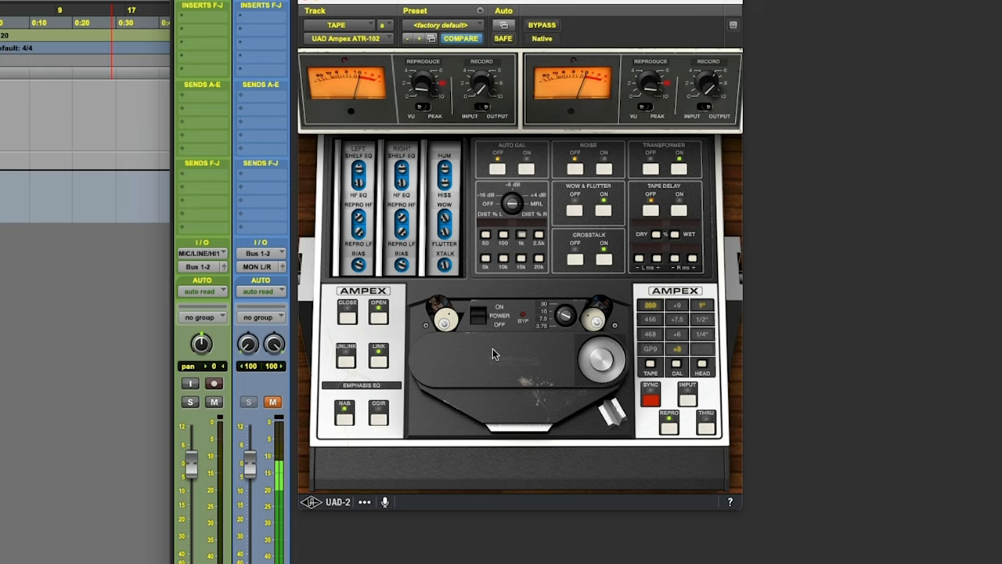
pyautogui.moveTo(514, 354)
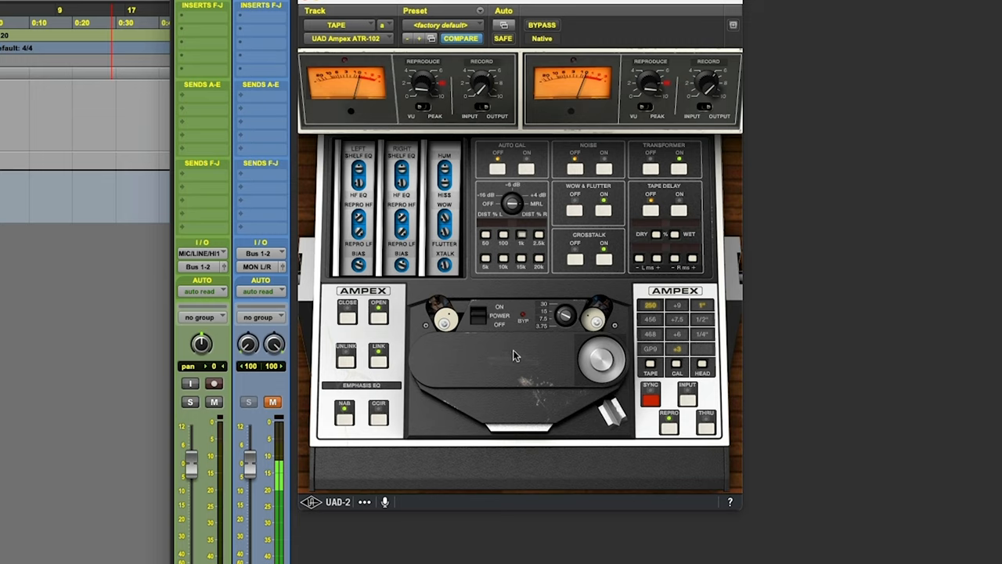
pyautogui.moveTo(660, 429)
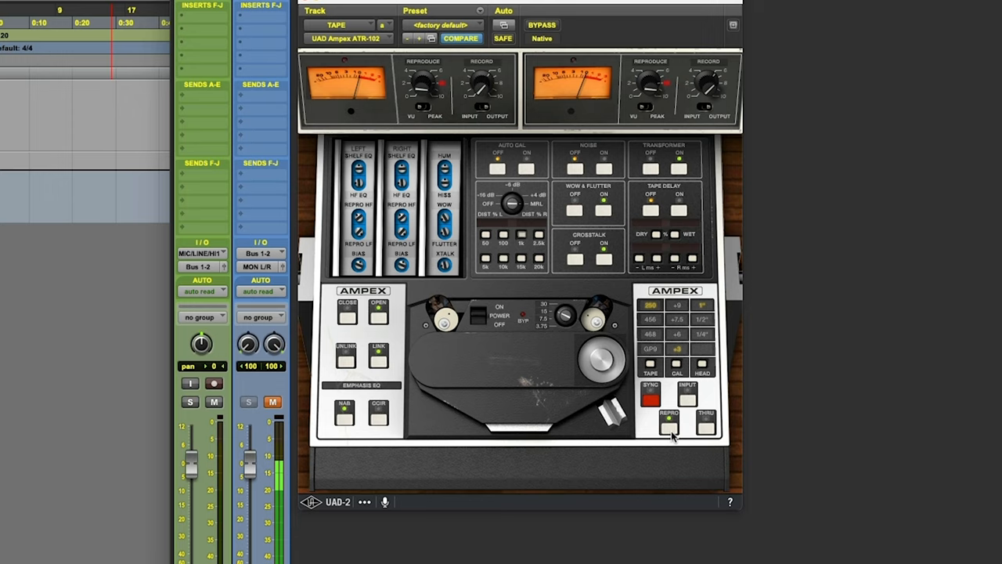
pyautogui.moveTo(483, 149)
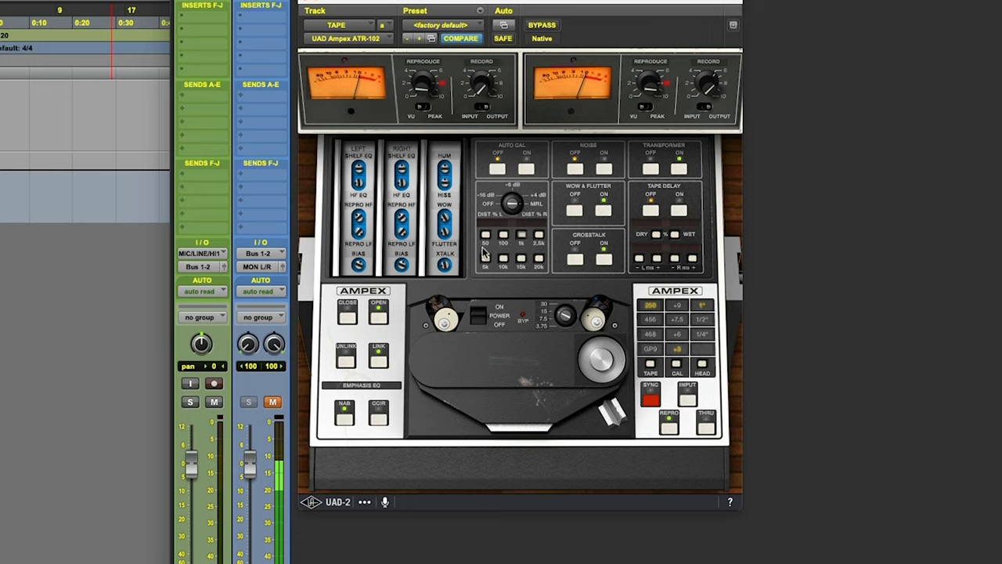
pyautogui.moveTo(484, 253)
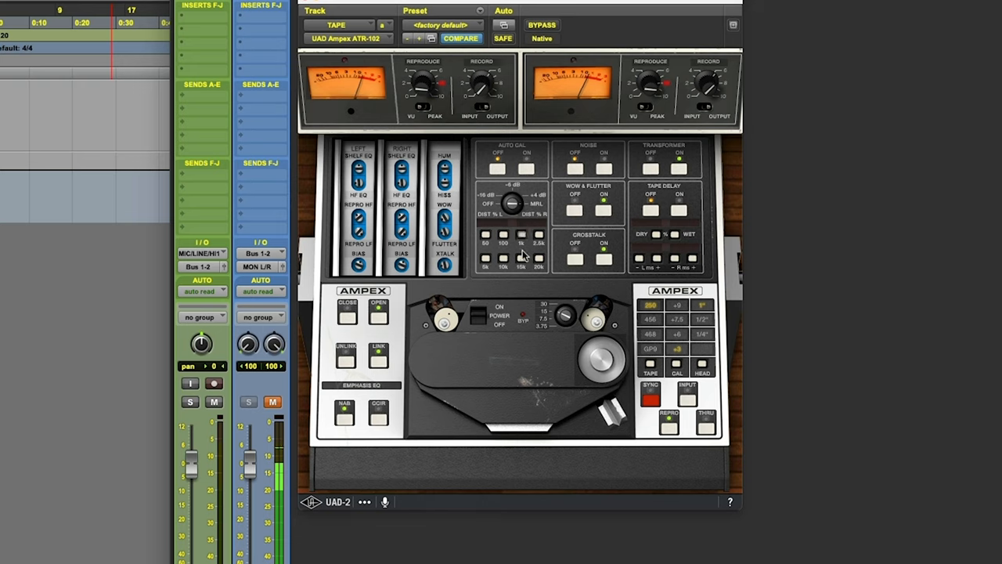
pyautogui.moveTo(383, 106)
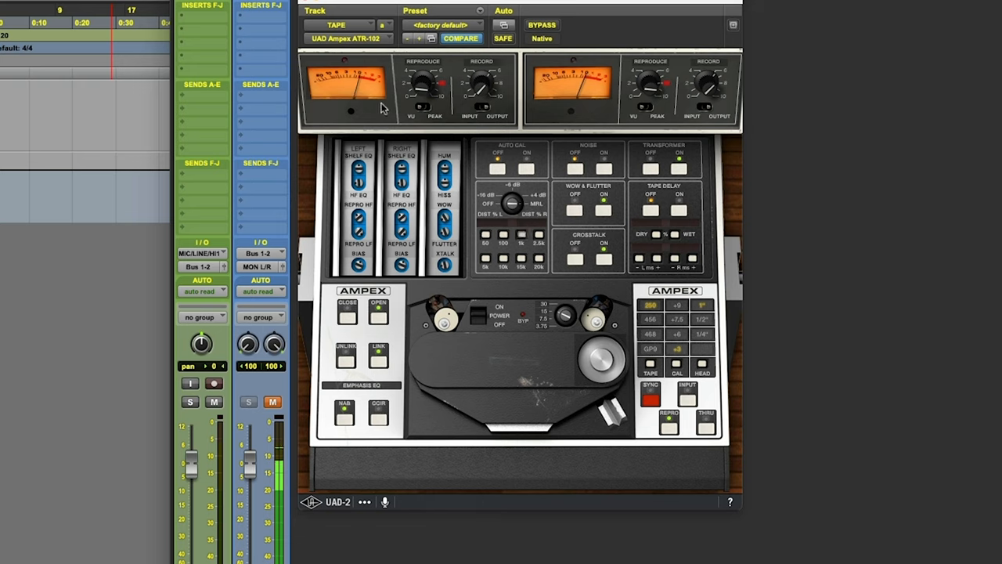
pyautogui.moveTo(484, 241)
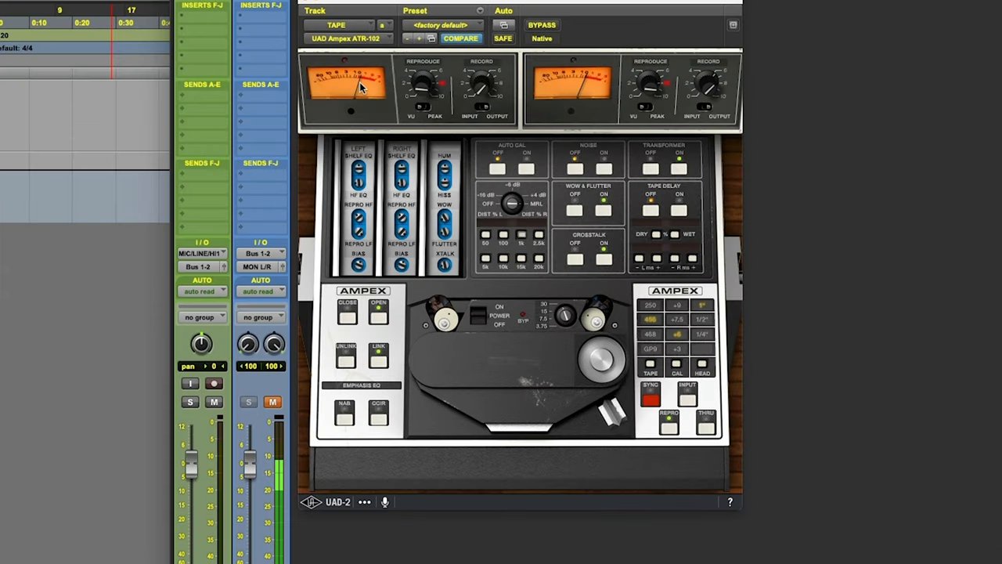
pyautogui.moveTo(504, 272)
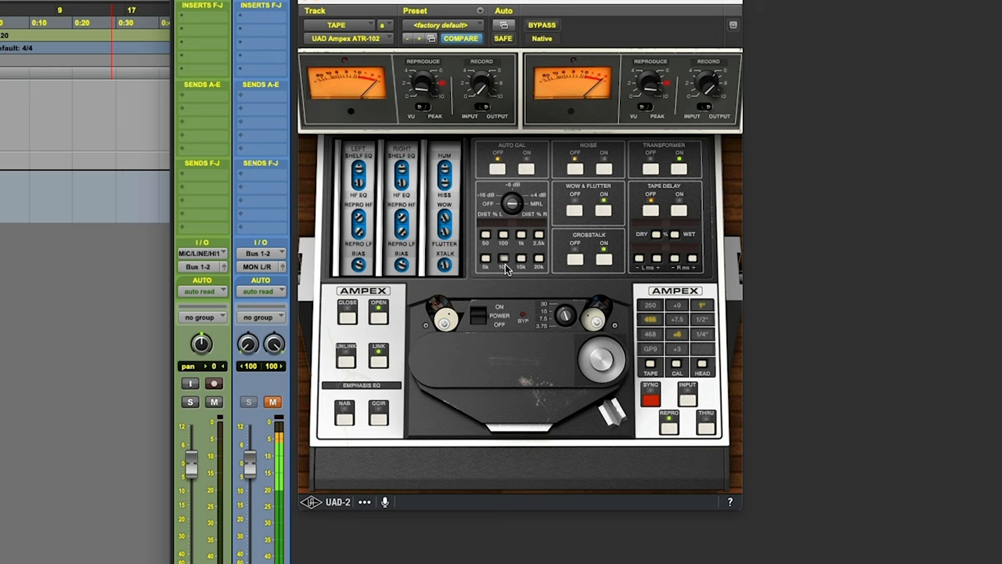
pyautogui.moveTo(504, 274)
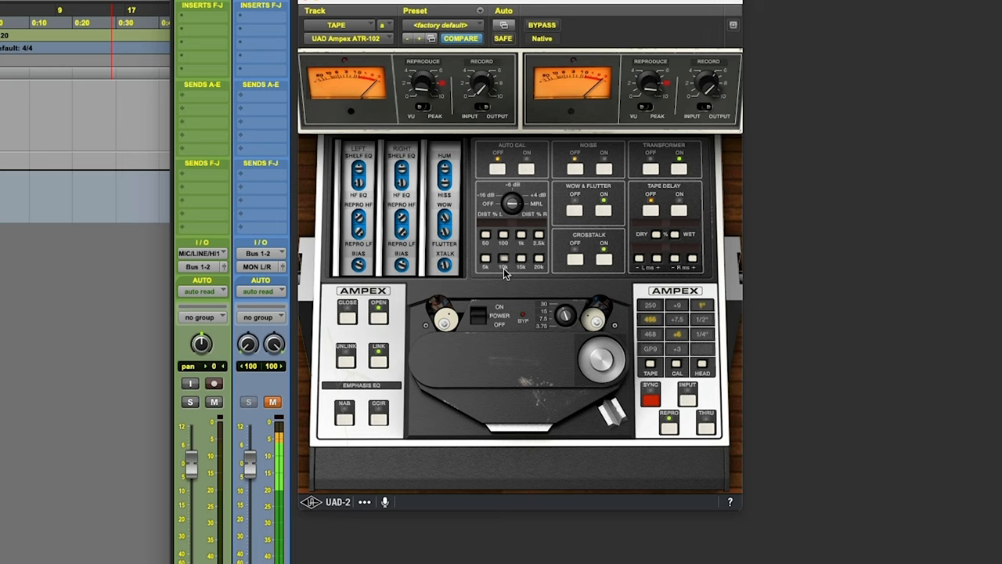
pyautogui.moveTo(520, 166)
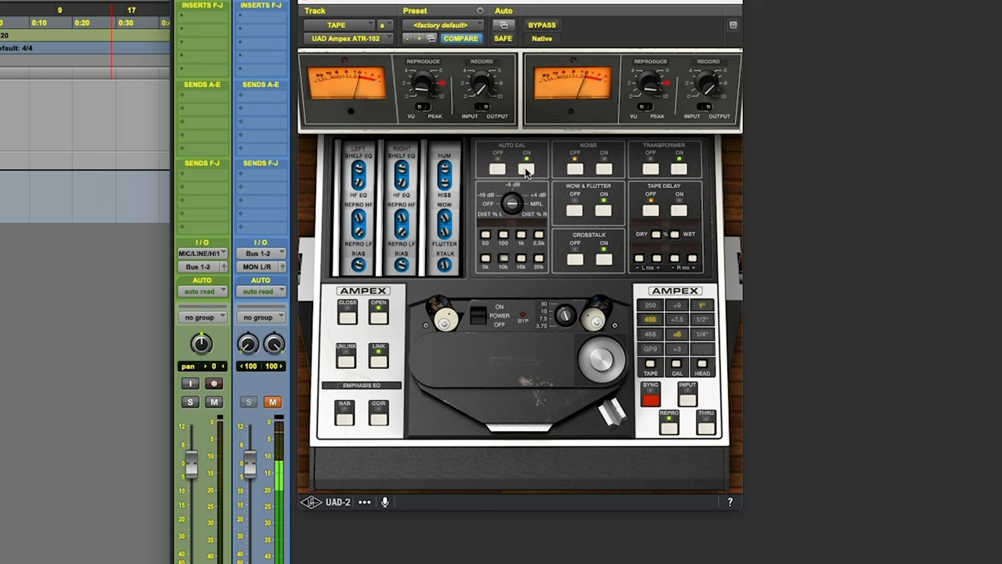
pyautogui.moveTo(507, 175)
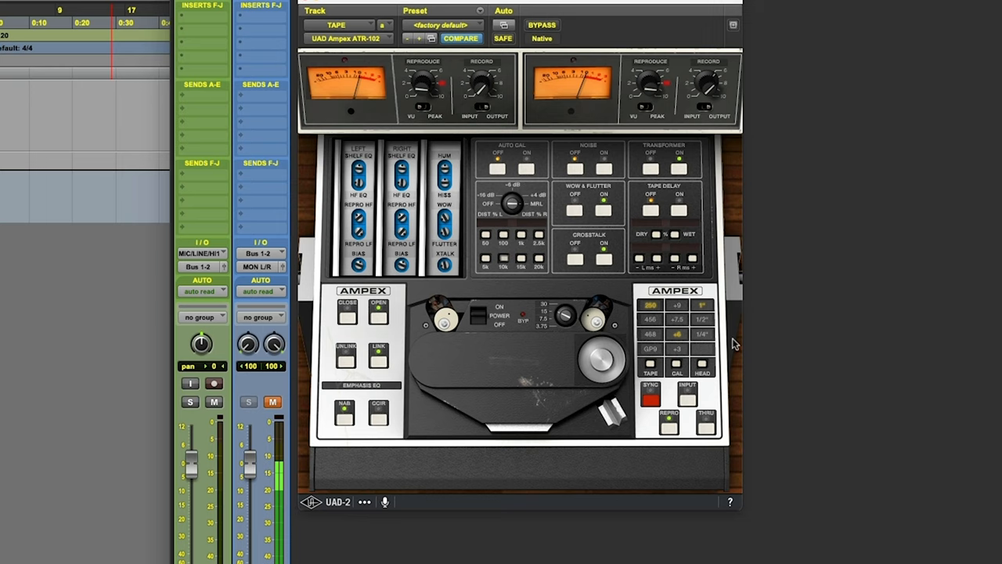
pyautogui.moveTo(330, 82)
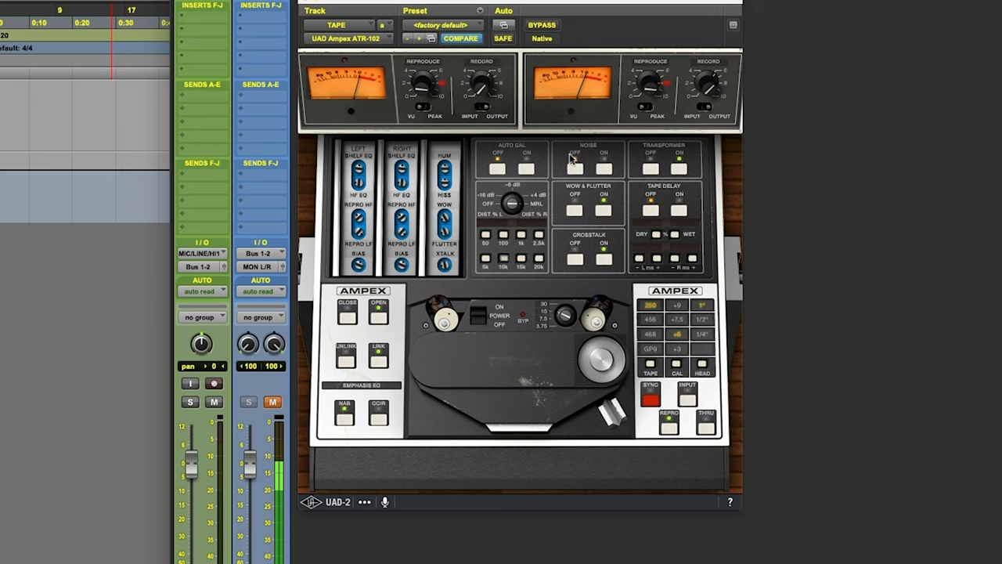
pyautogui.moveTo(501, 167)
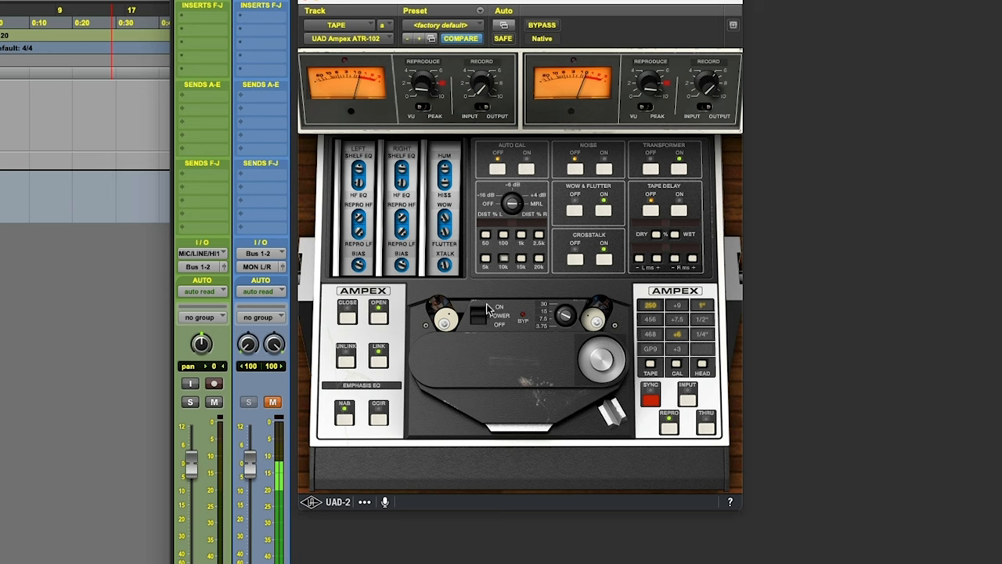
pyautogui.moveTo(678, 354)
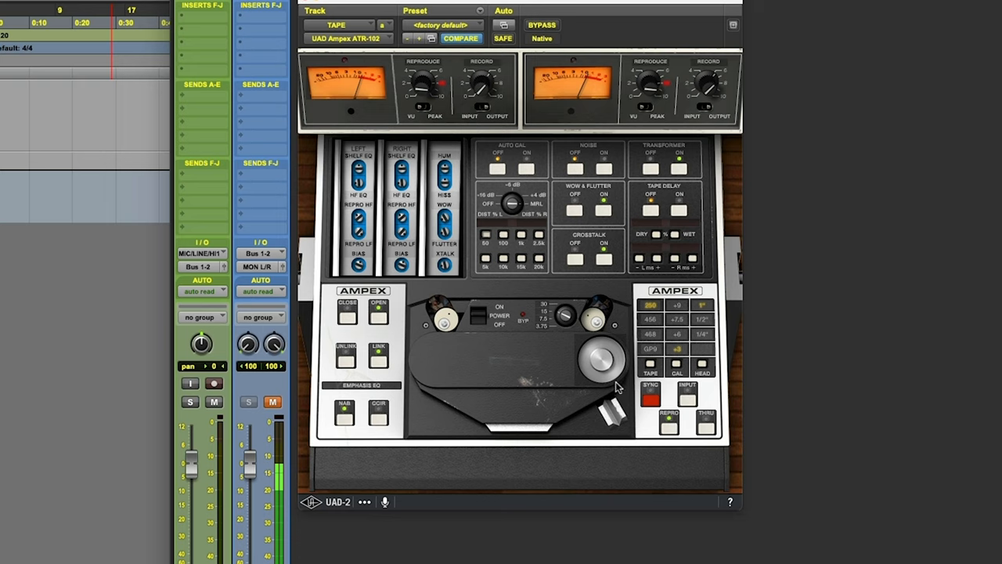
pyautogui.moveTo(369, 212)
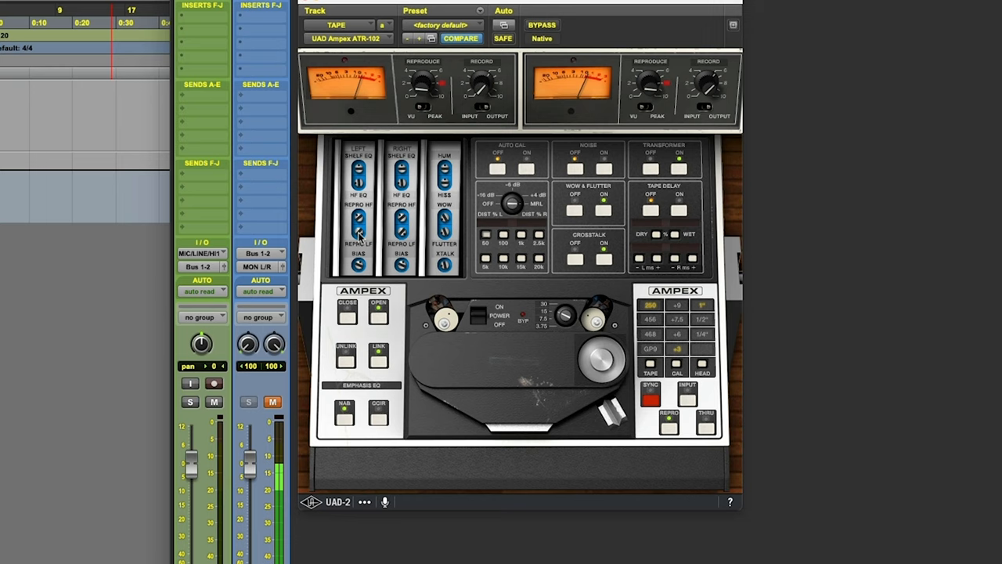
pyautogui.moveTo(373, 244)
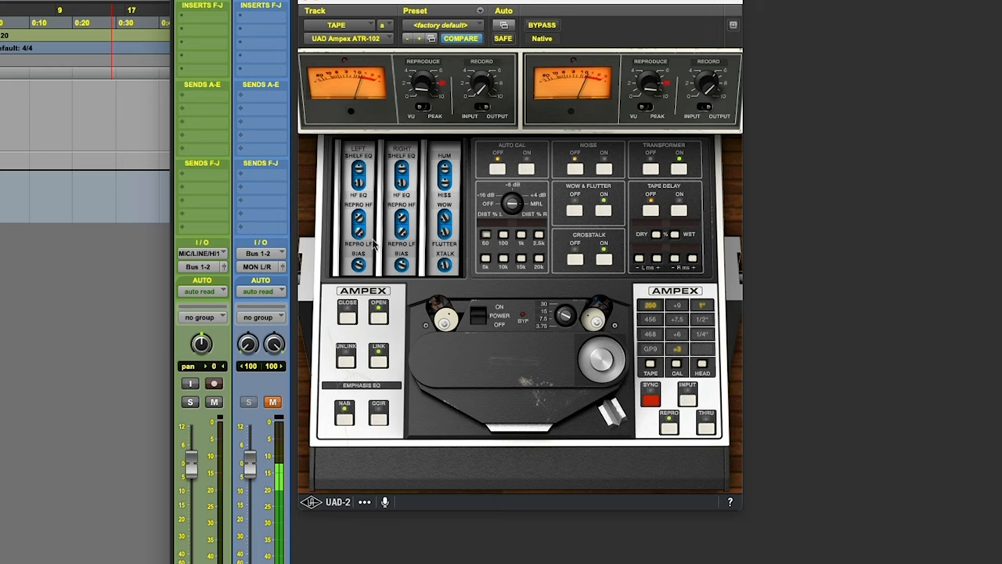
pyautogui.moveTo(345, 263)
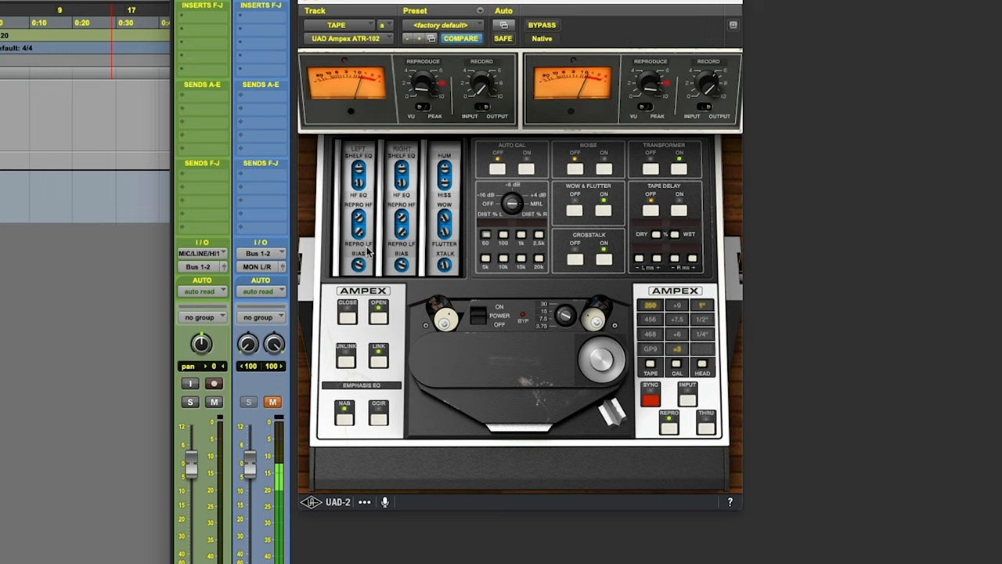
pyautogui.moveTo(365, 252)
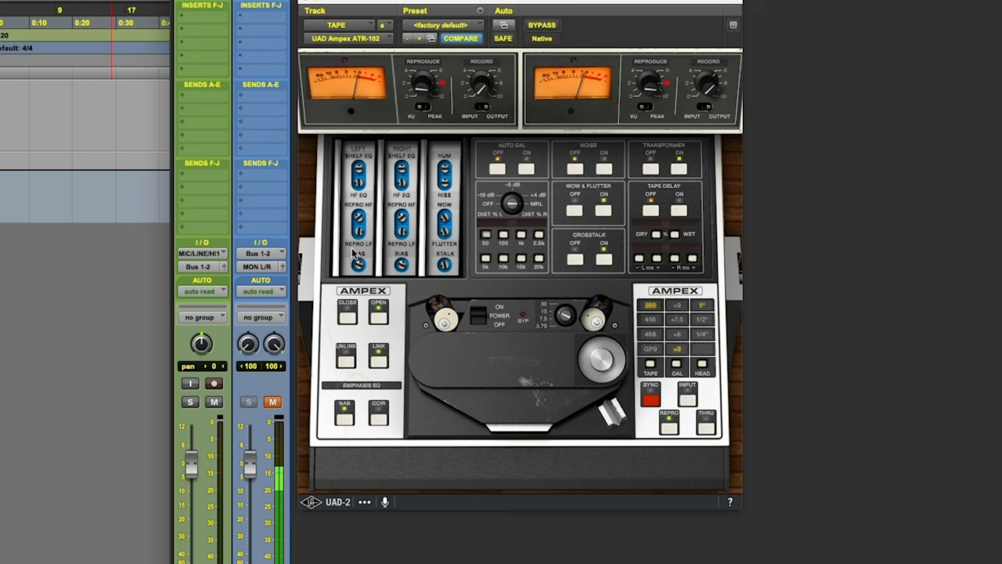
pyautogui.moveTo(353, 249)
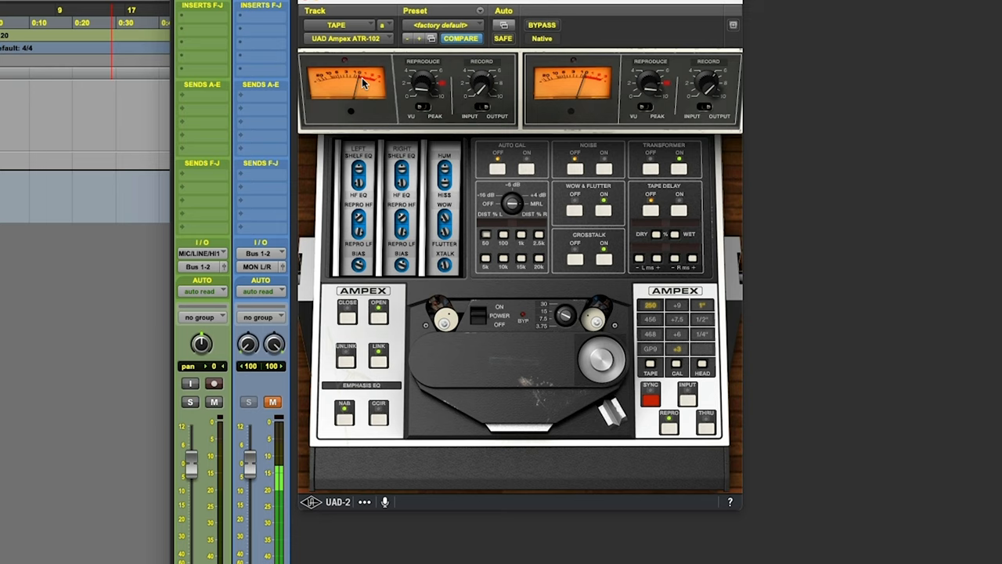
pyautogui.moveTo(355, 244)
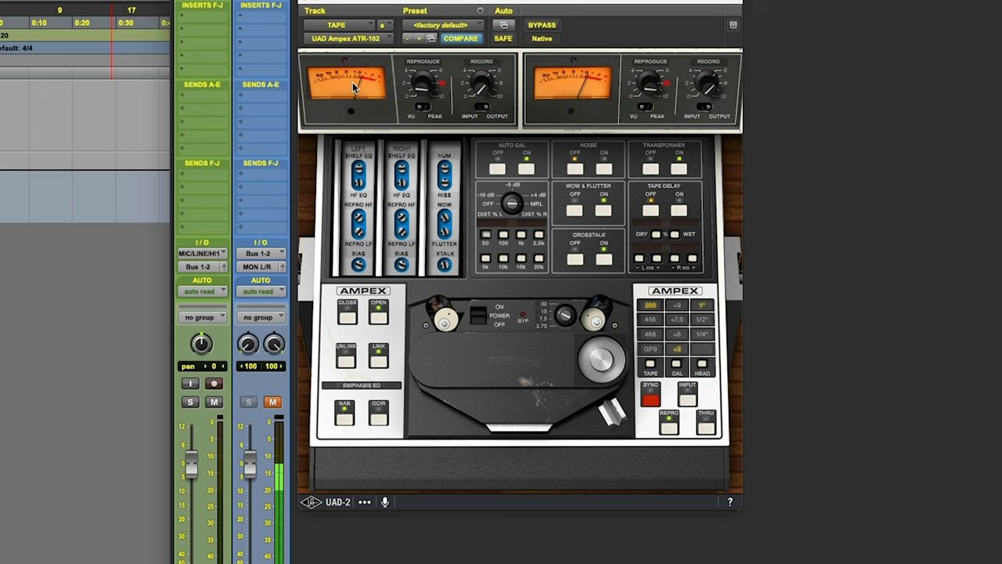
pyautogui.moveTo(647, 345)
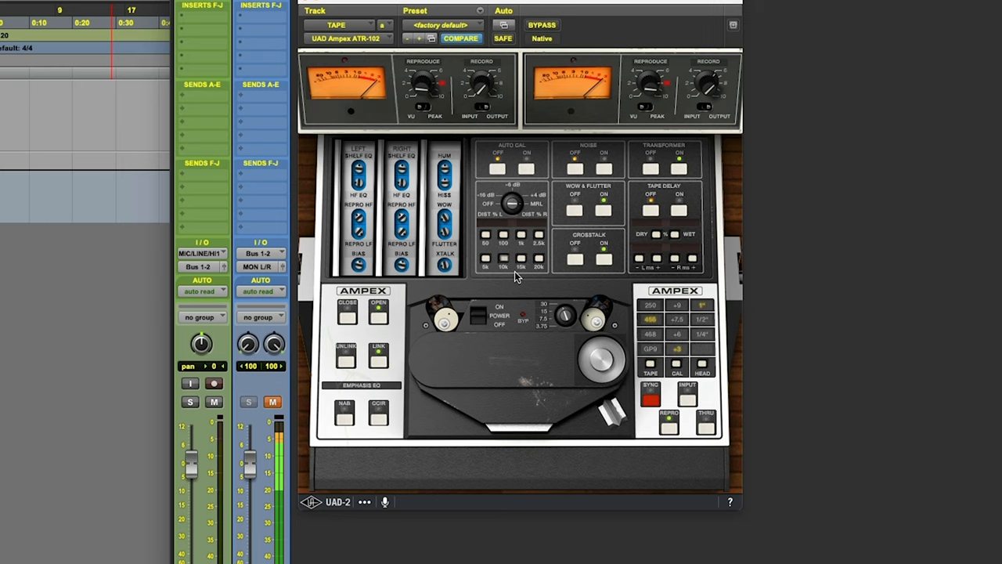
pyautogui.moveTo(434, 244)
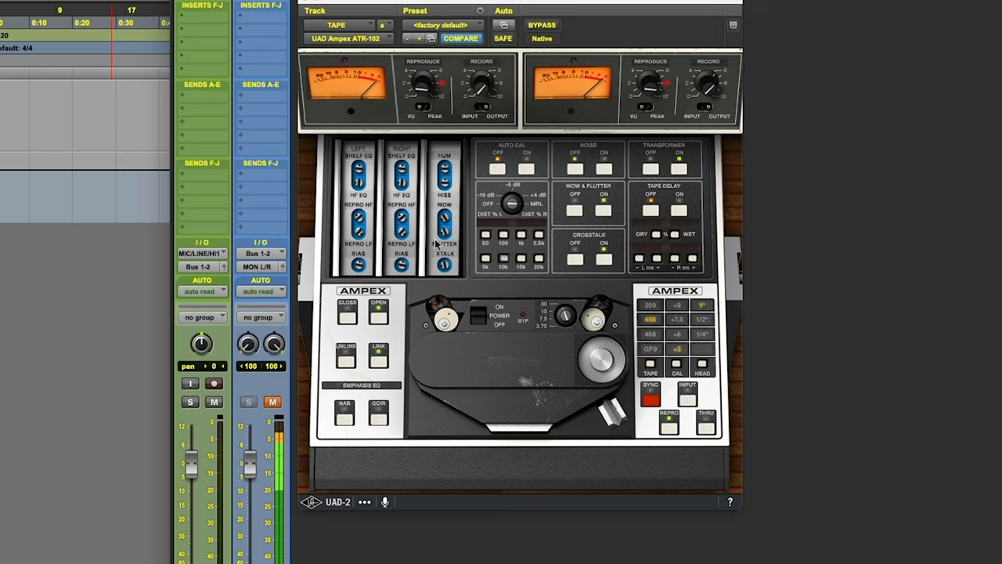
pyautogui.moveTo(399, 269)
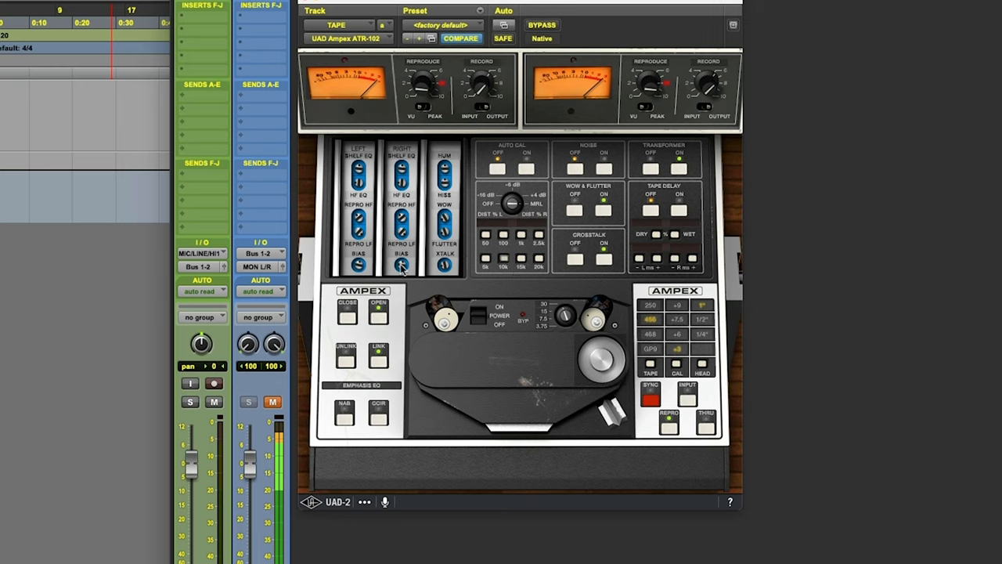
pyautogui.moveTo(527, 171)
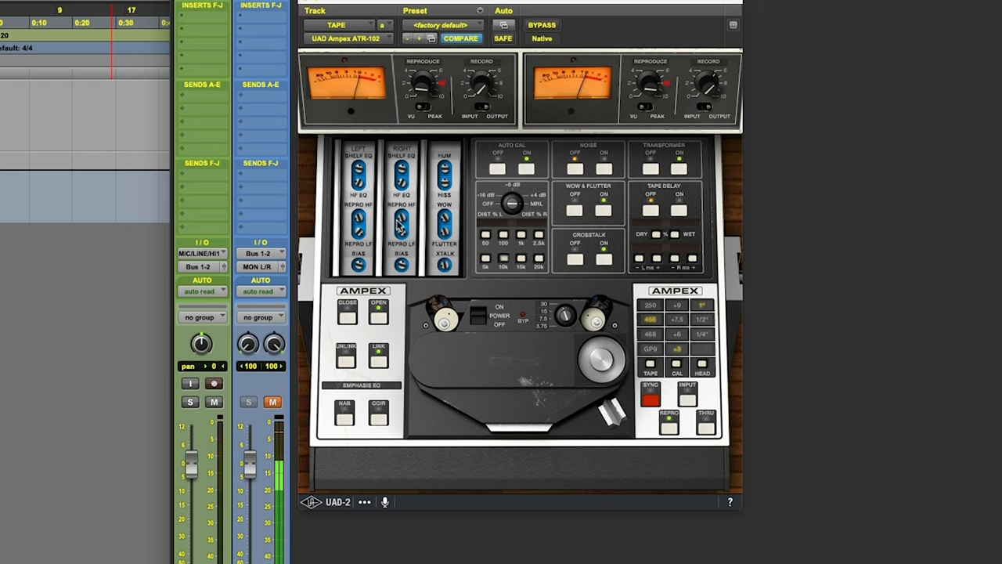
pyautogui.moveTo(407, 213)
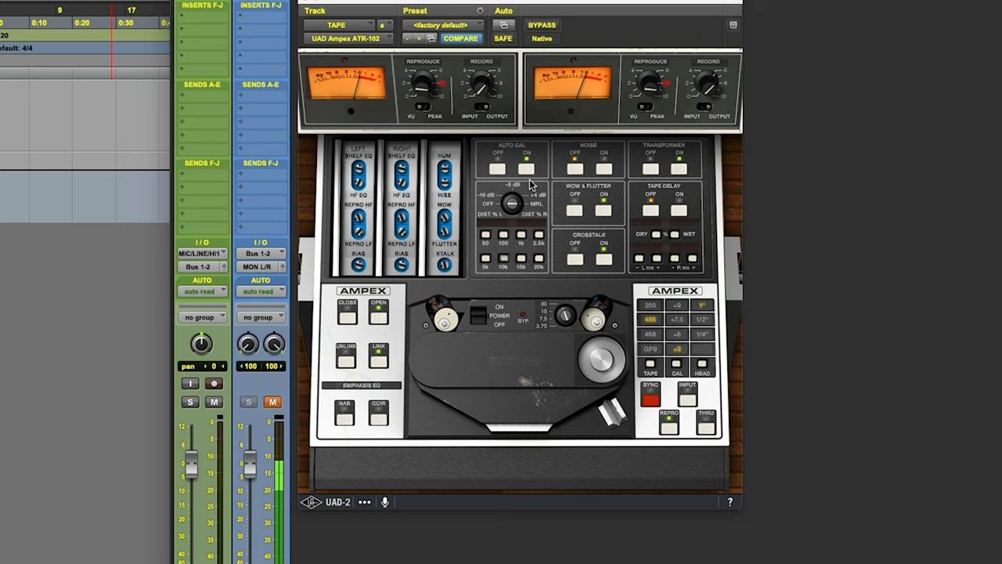
pyautogui.moveTo(509, 169)
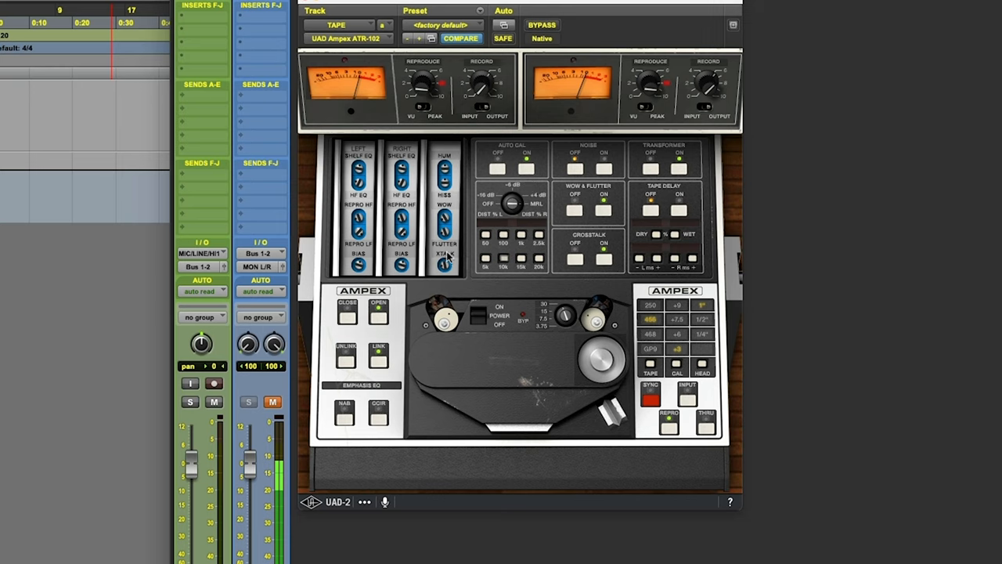
pyautogui.moveTo(483, 316)
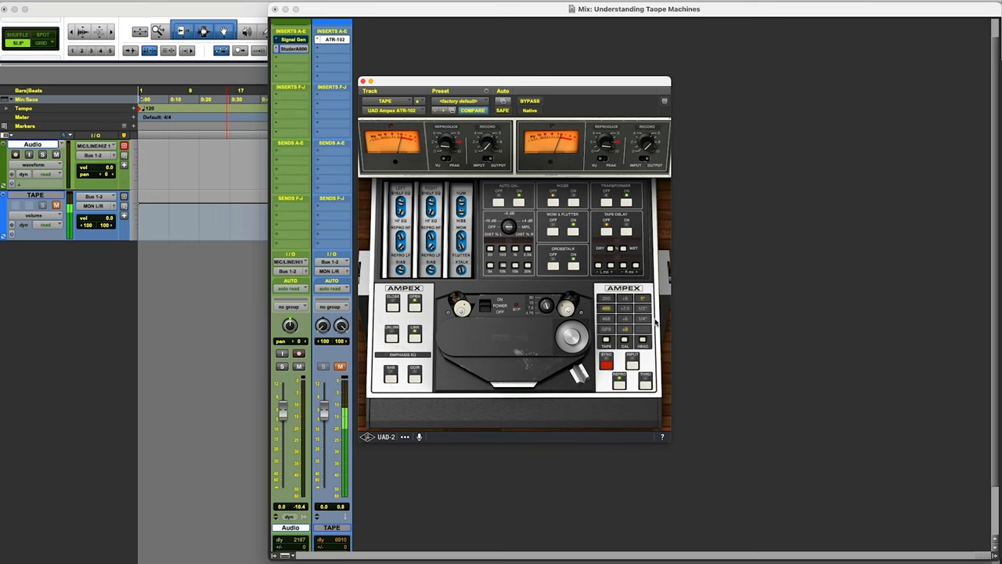
pyautogui.moveTo(645, 315)
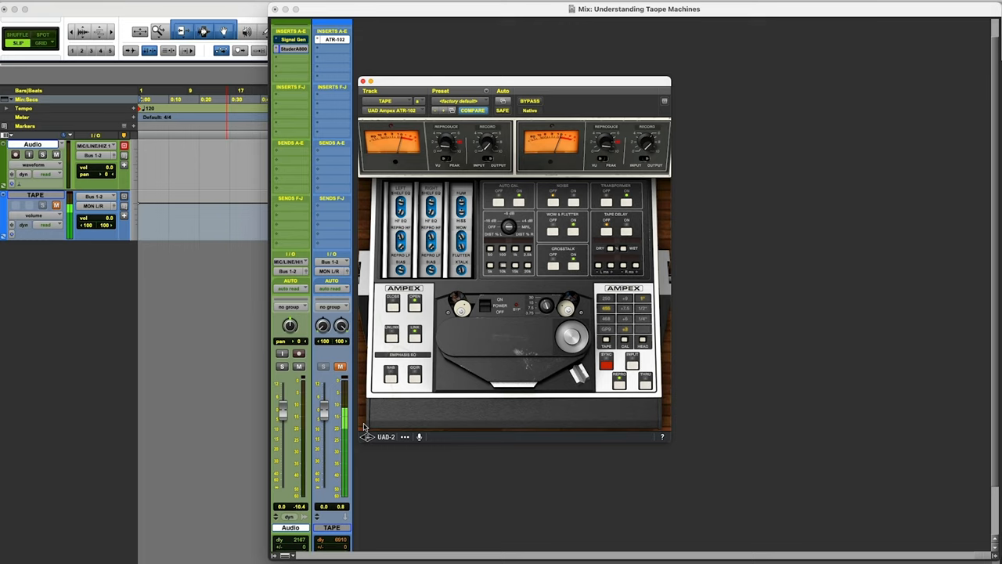
pyautogui.moveTo(392, 410)
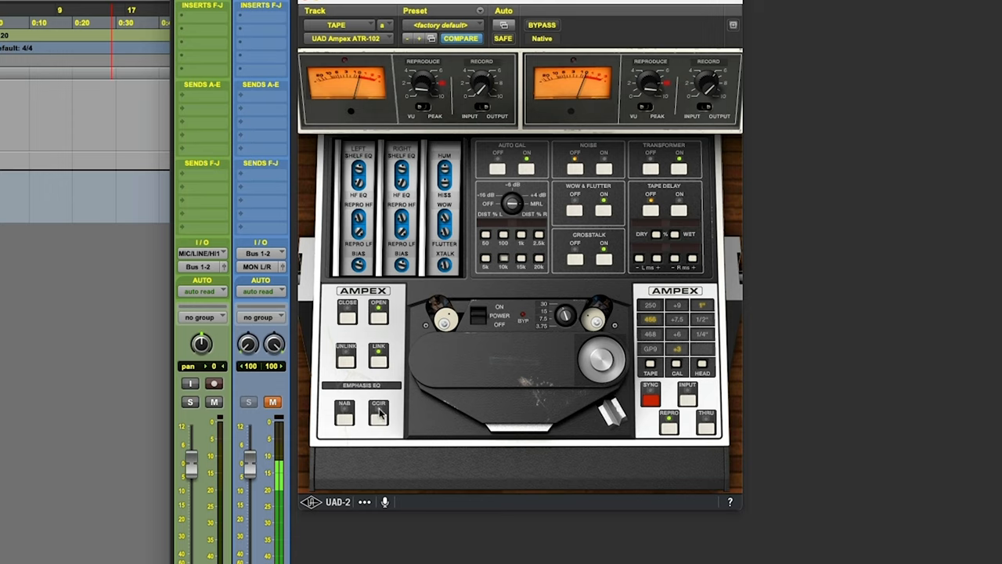
pyautogui.moveTo(551, 310)
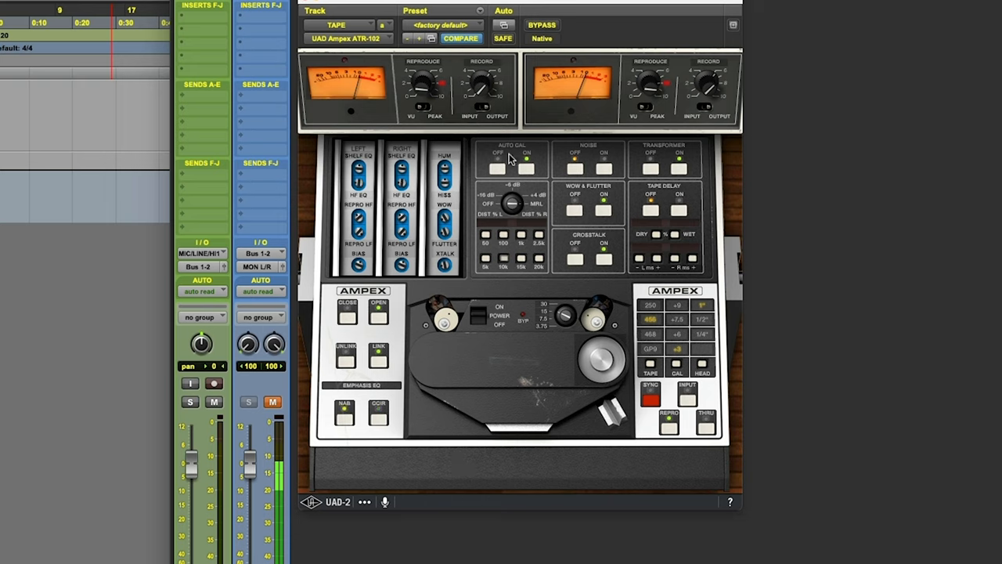
pyautogui.moveTo(479, 174)
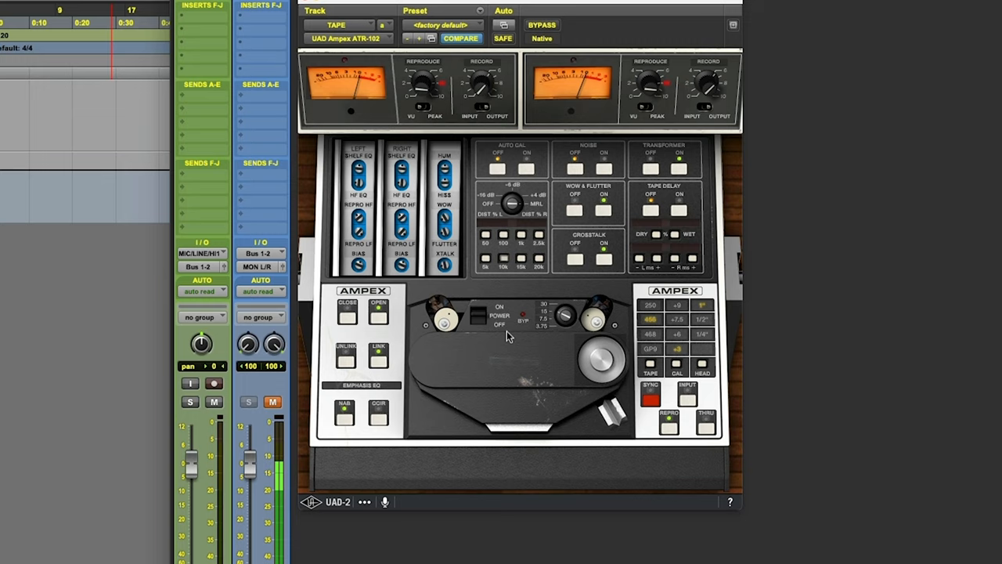
pyautogui.moveTo(388, 418)
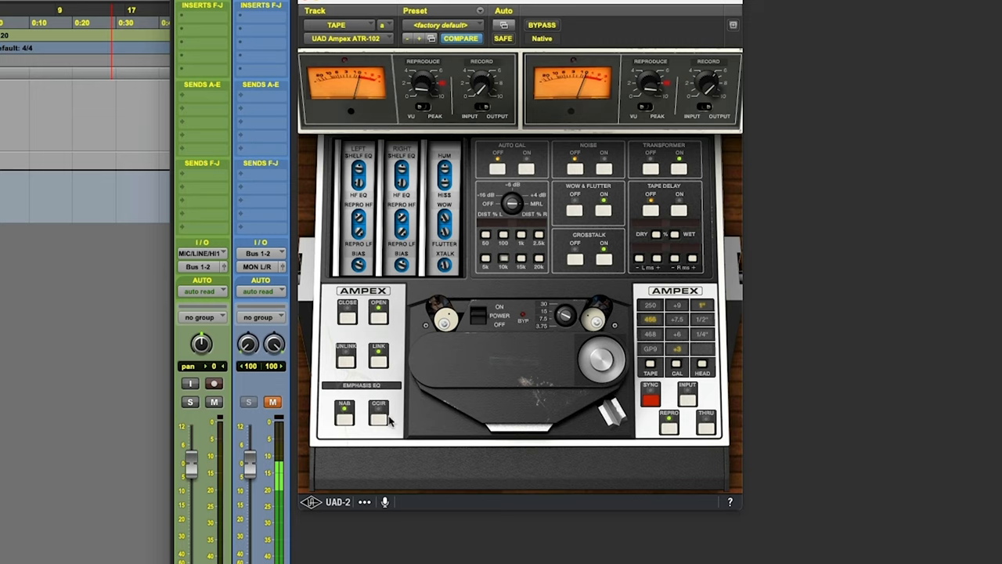
# Step: Switch the ATR-102 emphasis EQ from NAB to CCIR for comparison
pyautogui.click(343, 410)
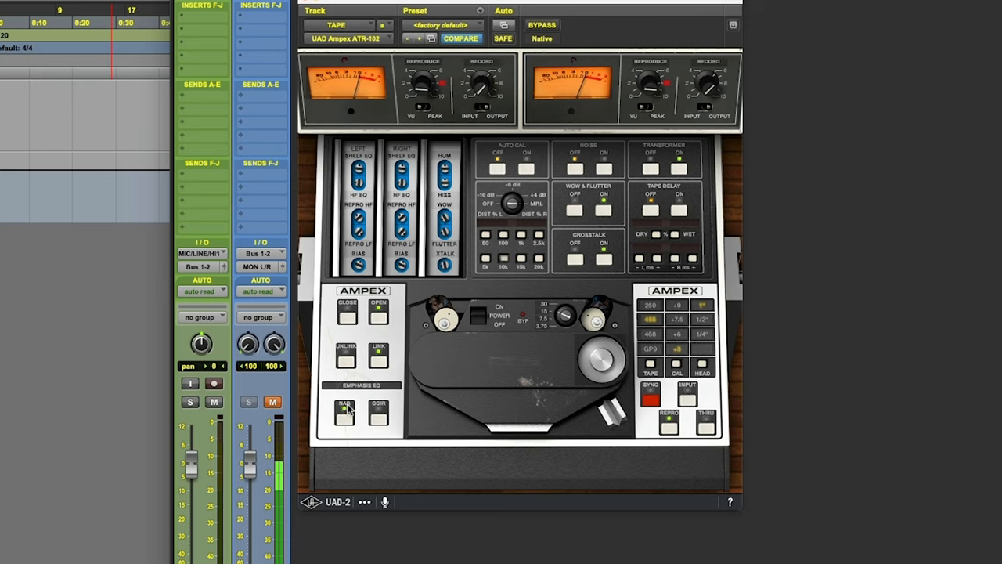
pyautogui.moveTo(508, 272)
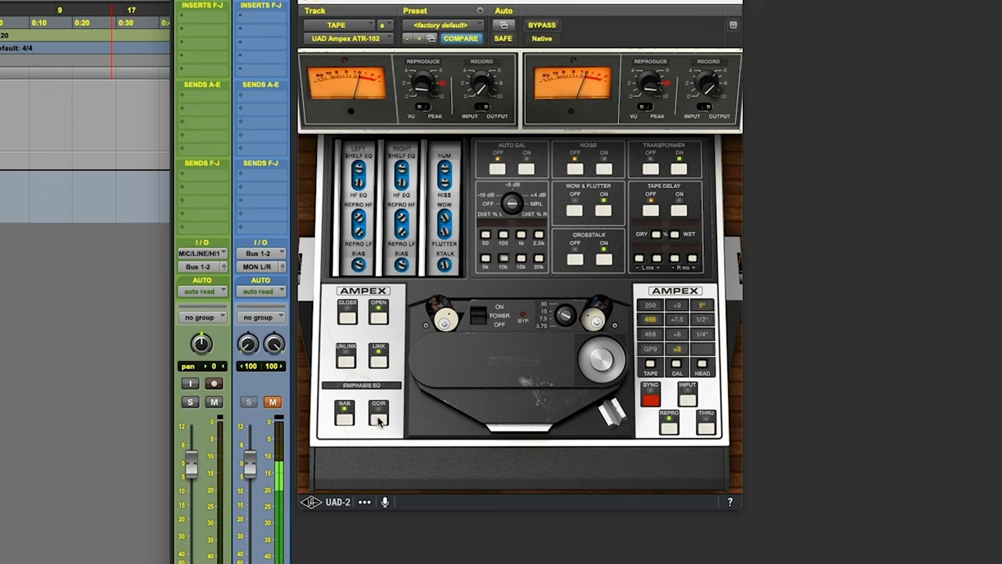
pyautogui.moveTo(367, 110)
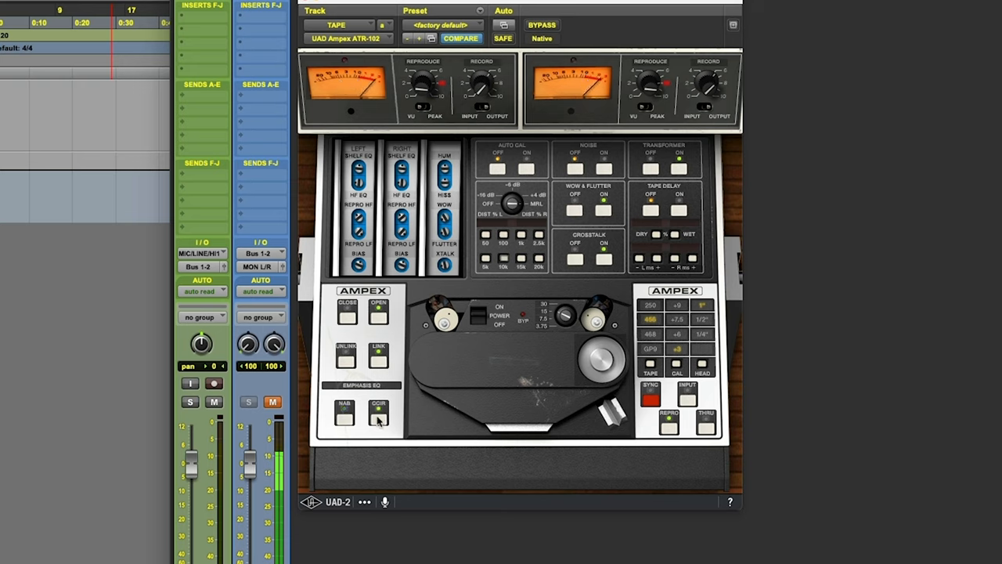
pyautogui.moveTo(394, 416)
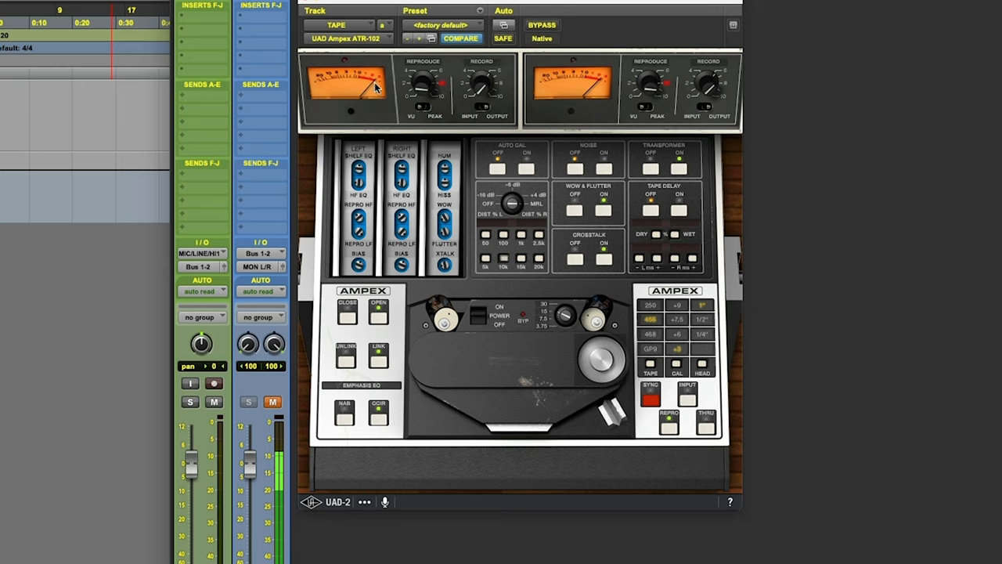
pyautogui.moveTo(376, 408)
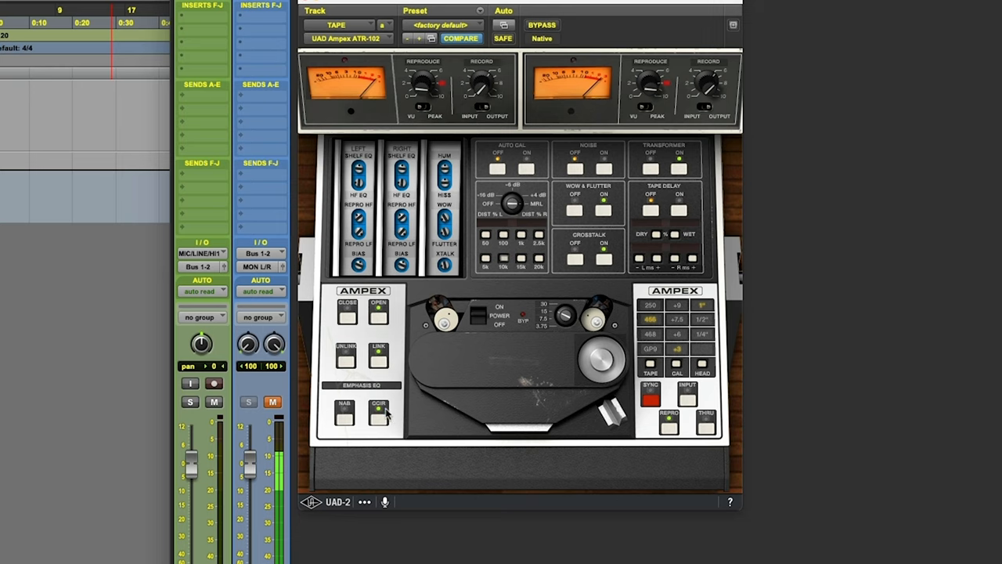
pyautogui.moveTo(545, 166)
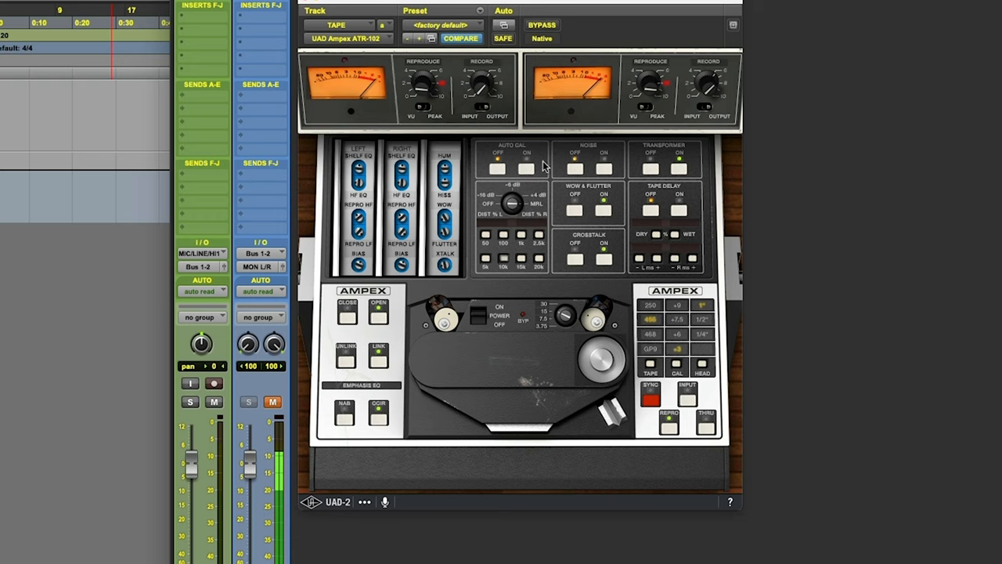
pyautogui.moveTo(585, 208)
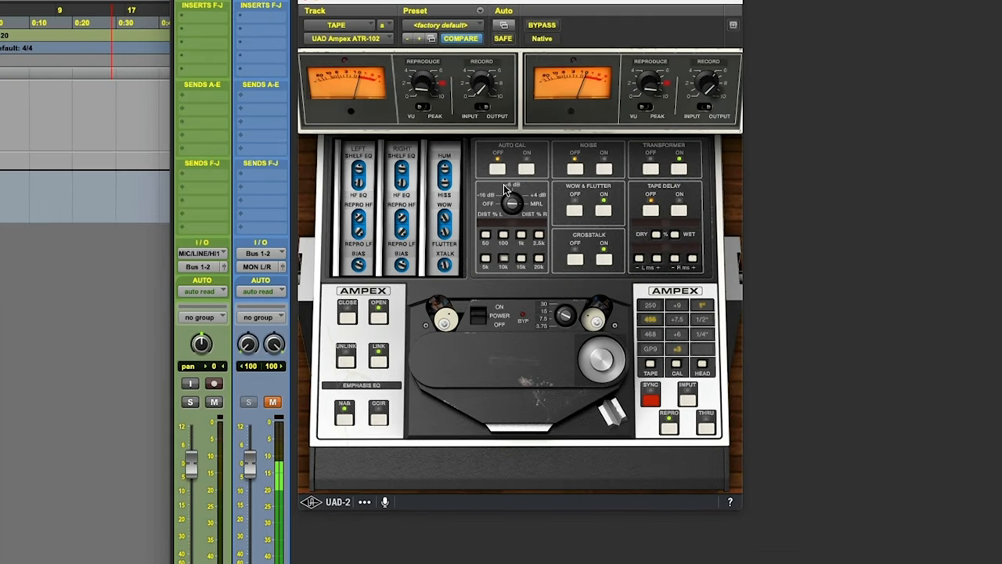
pyautogui.moveTo(378, 426)
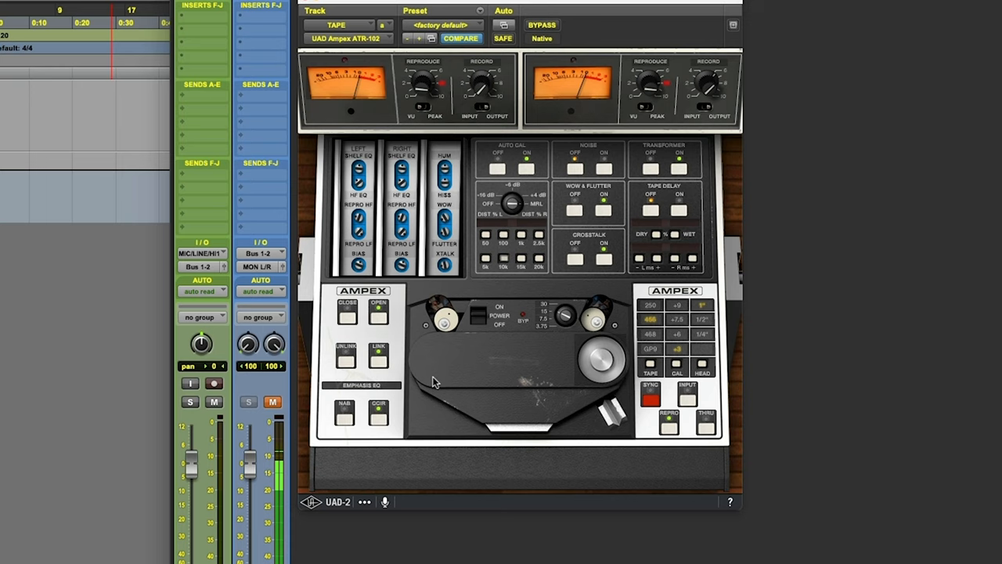
pyautogui.moveTo(445, 191)
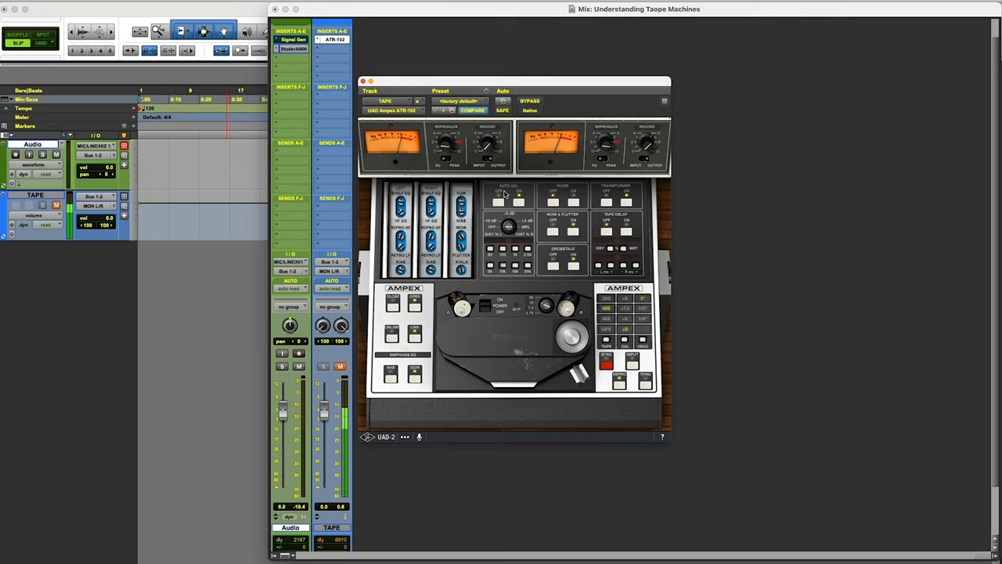
pyautogui.moveTo(467, 251)
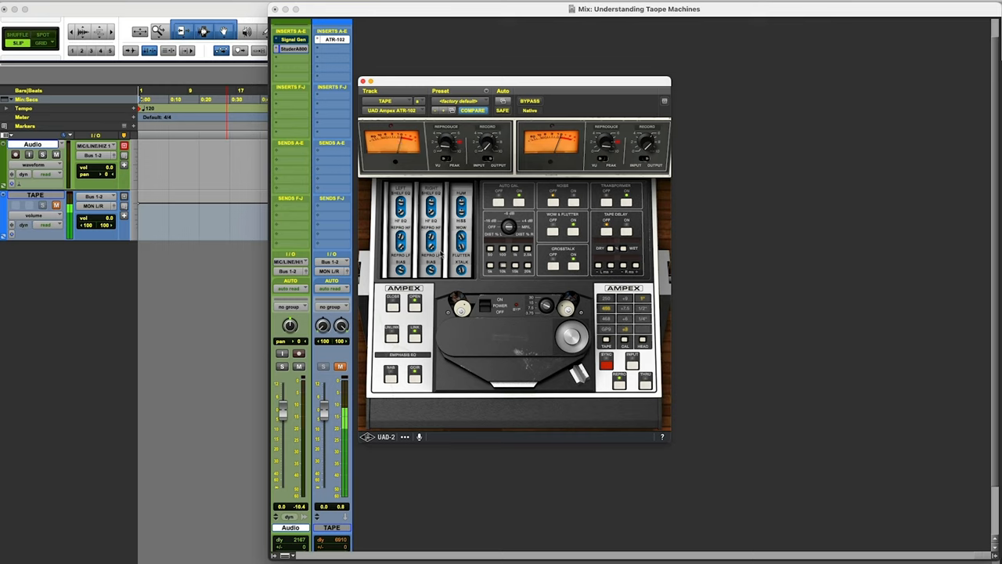